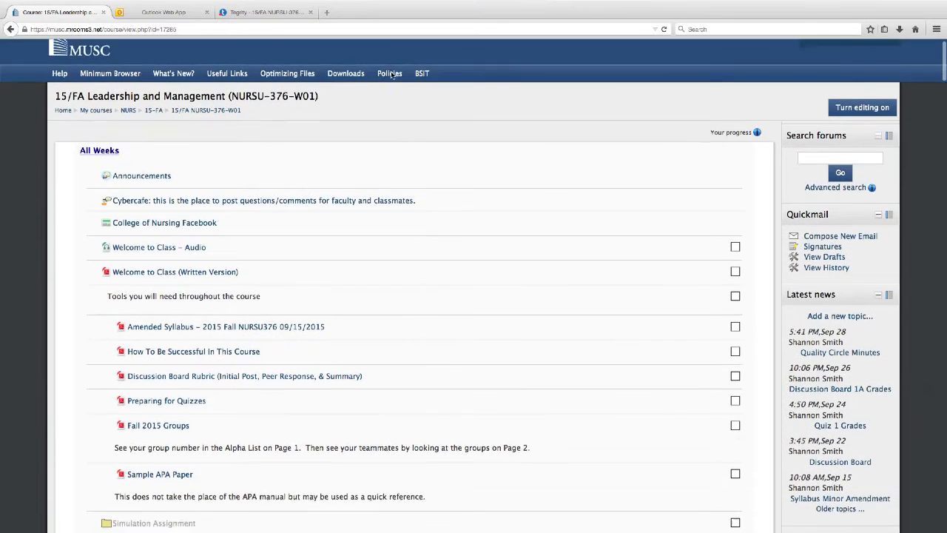
# Scroll the Moodle course page and open the Simulation Assignment folder.
pyautogui.click(389, 73)
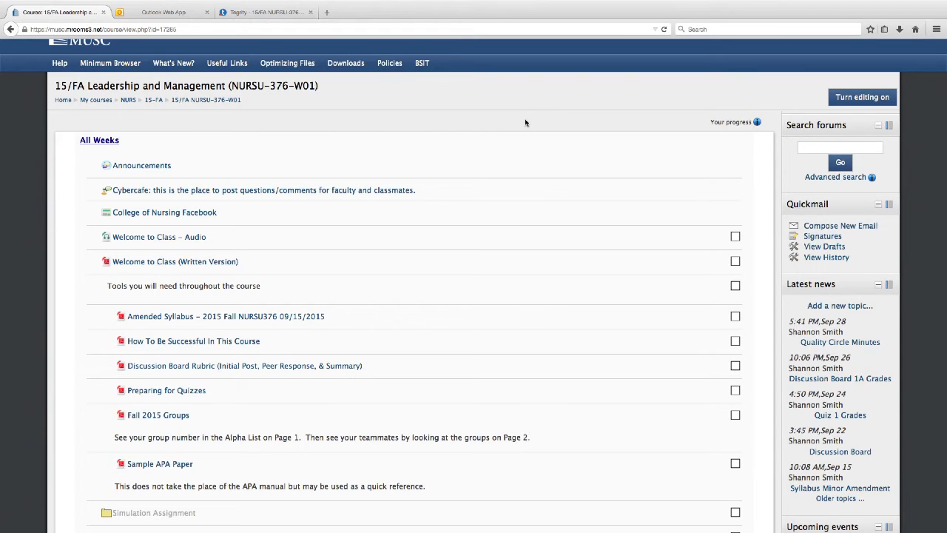
pyautogui.scroll(-3)
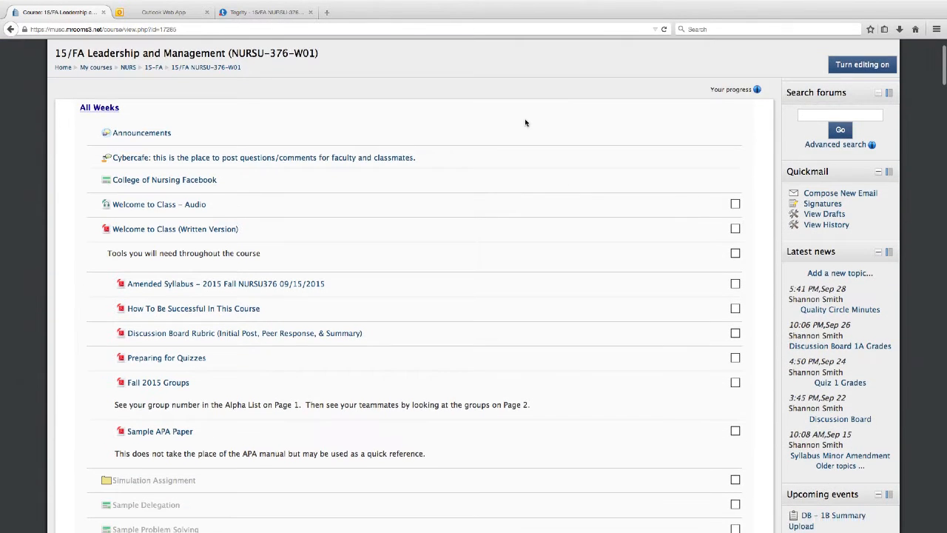
pyautogui.scroll(-3)
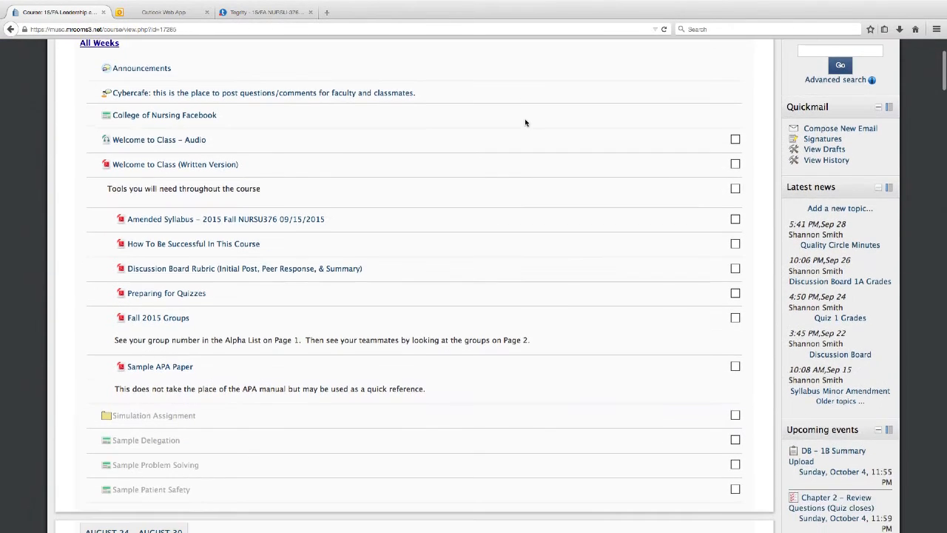
pyautogui.scroll(-3)
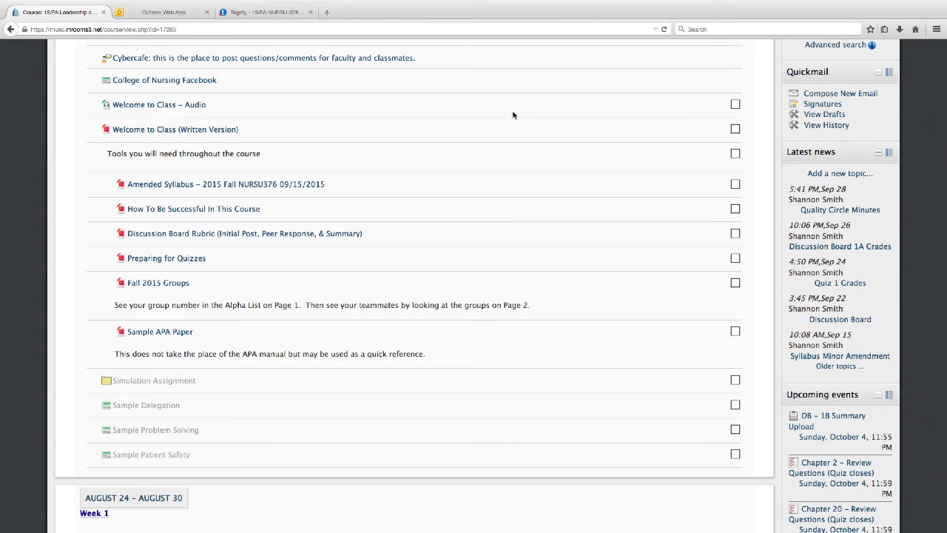
pyautogui.moveTo(219, 384)
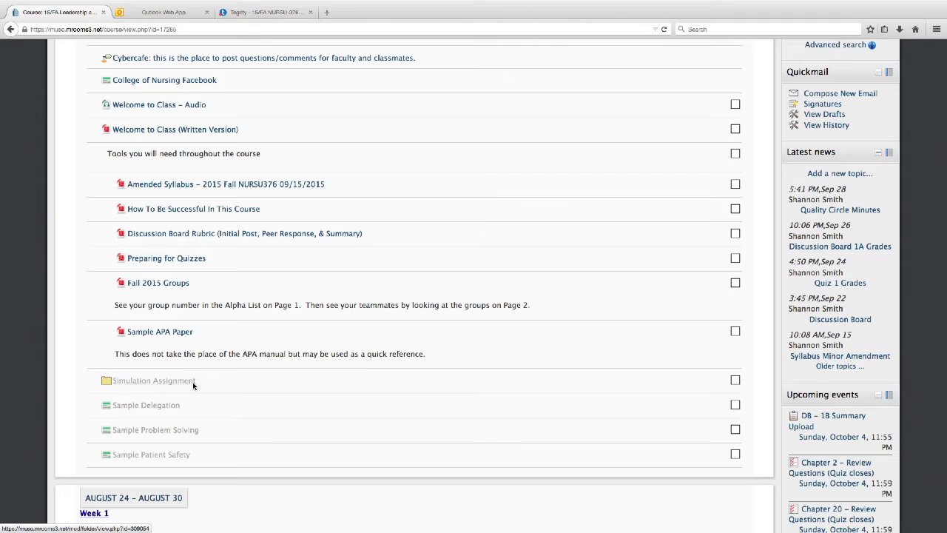
pyautogui.click(154, 381)
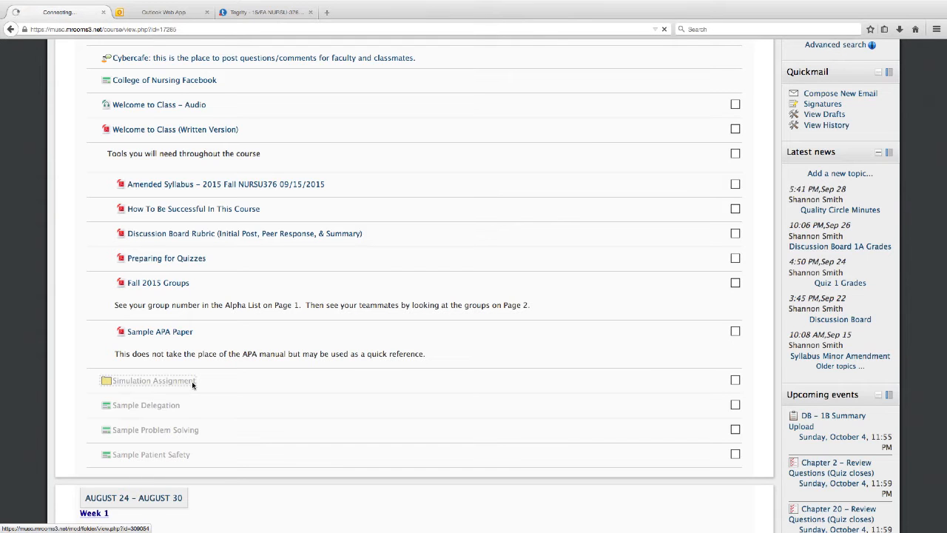
pyautogui.click(156, 381)
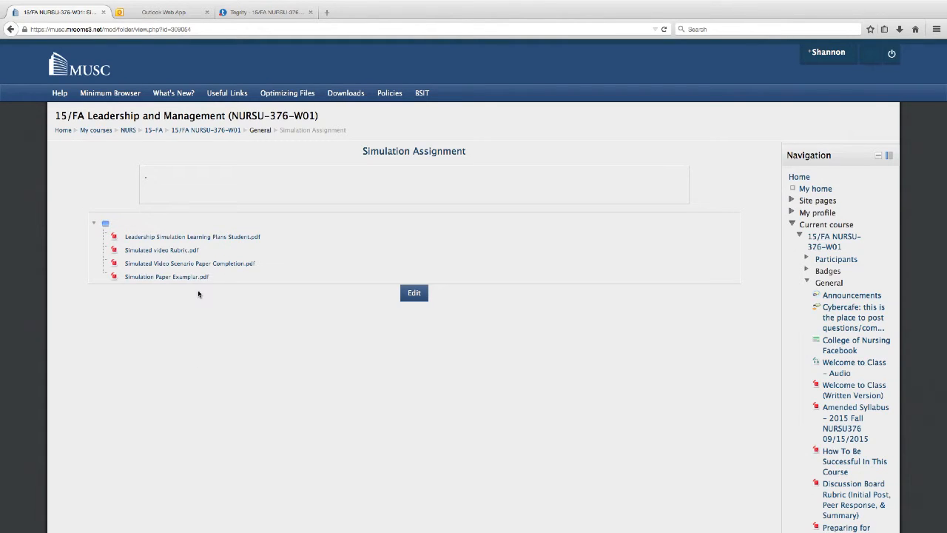
# Open the Leadership Simulation Learning Plans Student PDF in Acrobat.
pyautogui.click(192, 237)
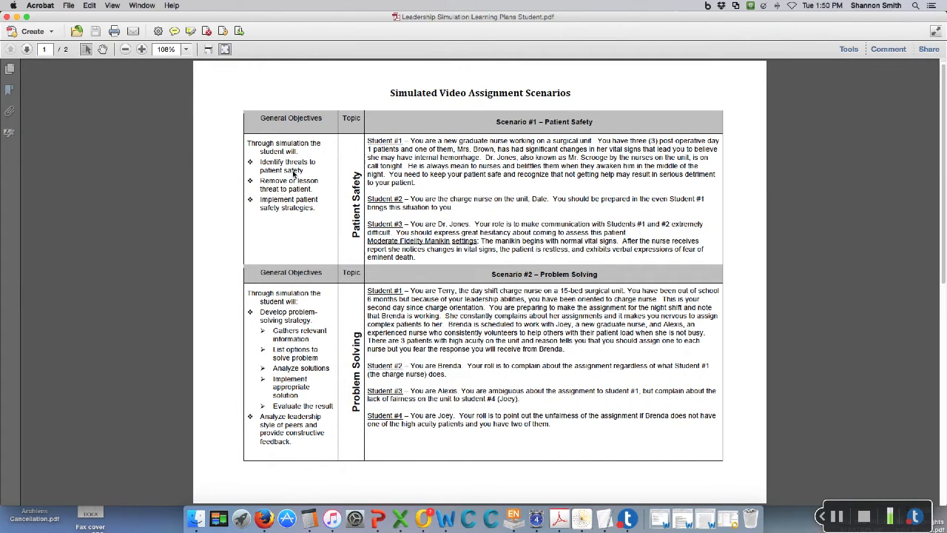
pyautogui.moveTo(296, 178)
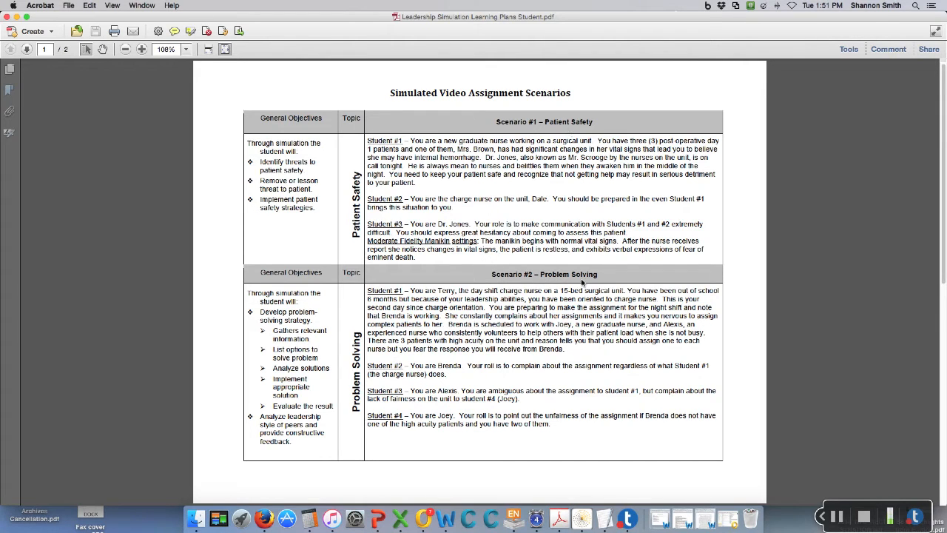
# Scroll to page 2 with the Conflict Resolution and Delegation scenarios.
pyautogui.scroll(-3)
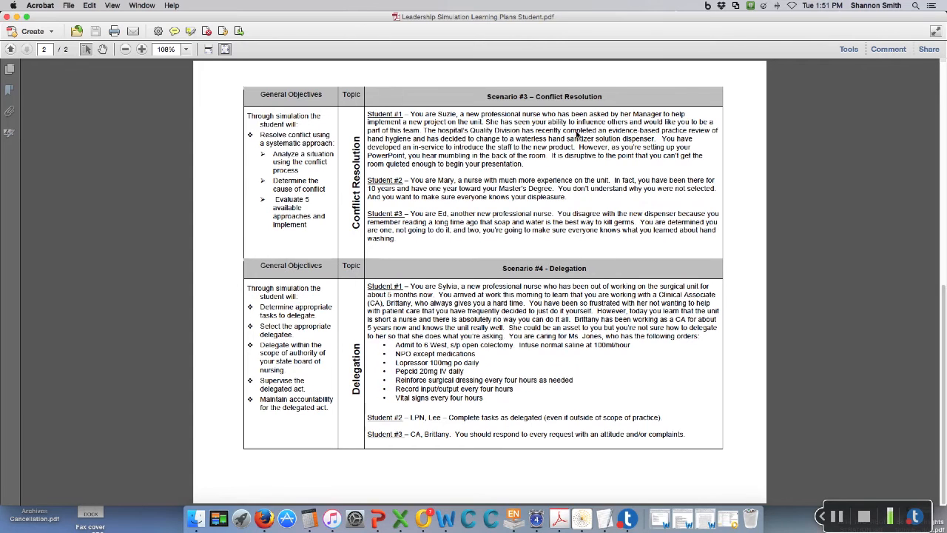
pyautogui.moveTo(589, 278)
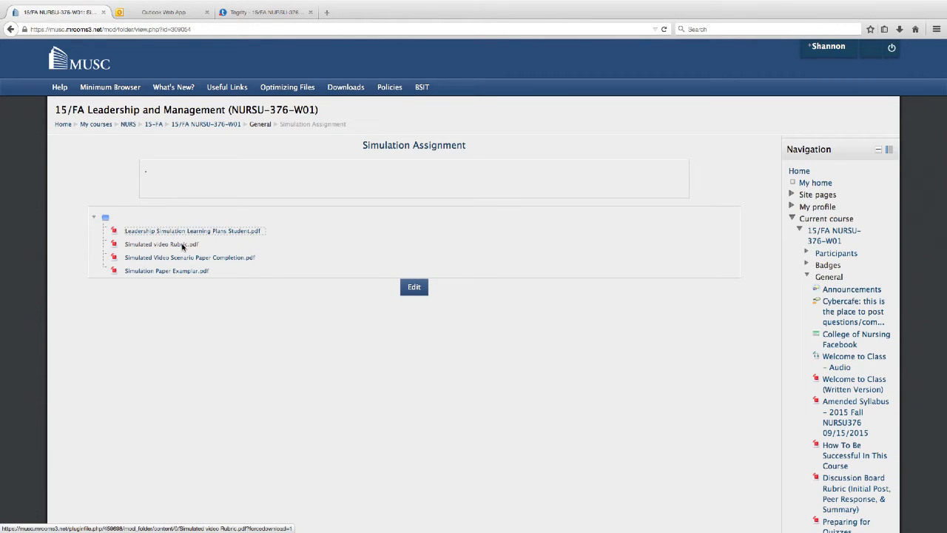
# Return to the Moodle folder and open the Simulated Video Scenario Paper Completion PDF.
pyautogui.click(163, 244)
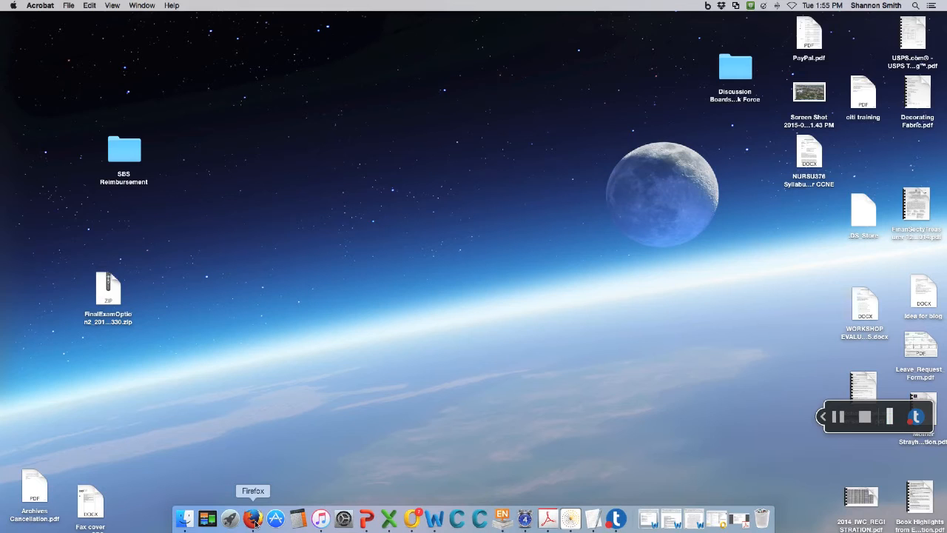
pyautogui.click(253, 518)
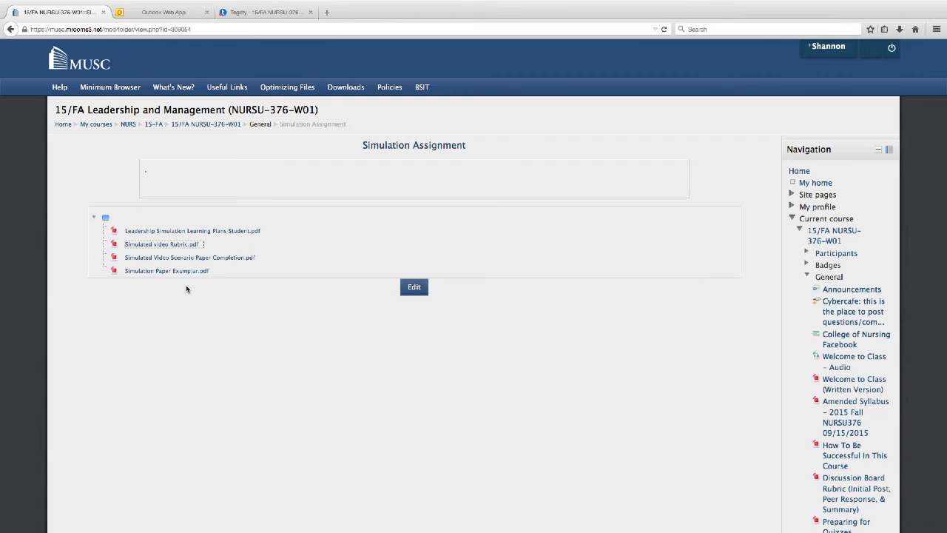
pyautogui.click(189, 258)
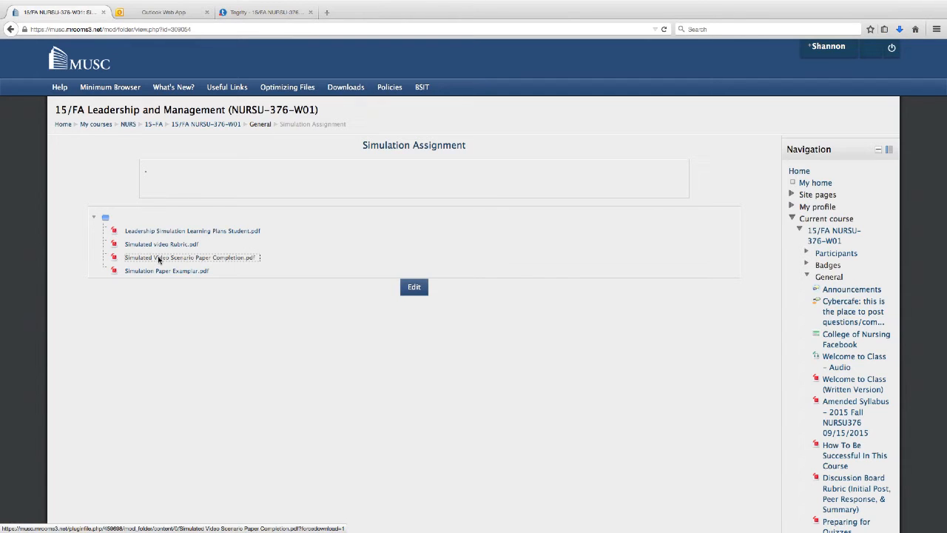
pyautogui.click(189, 258)
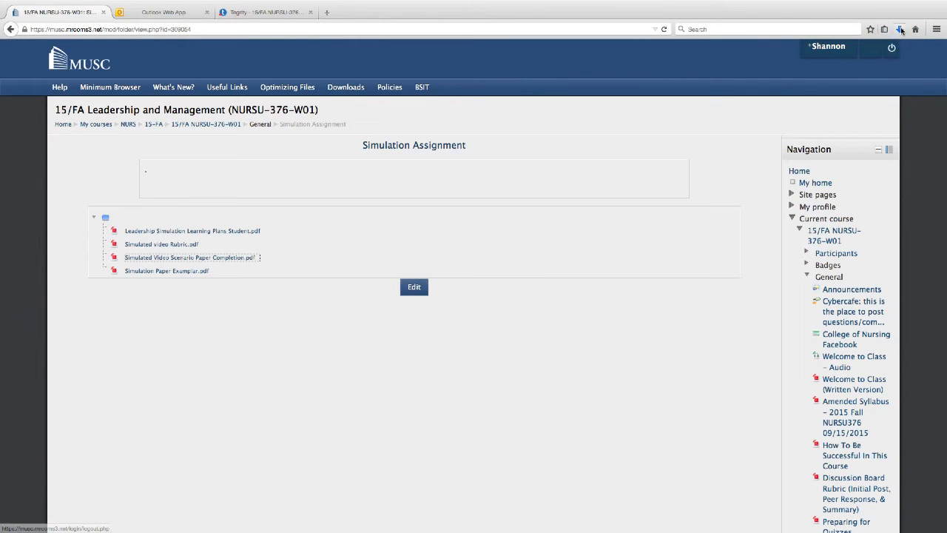
# Scroll through the scenario paper grading rubric table in Acrobat.
pyautogui.click(189, 257)
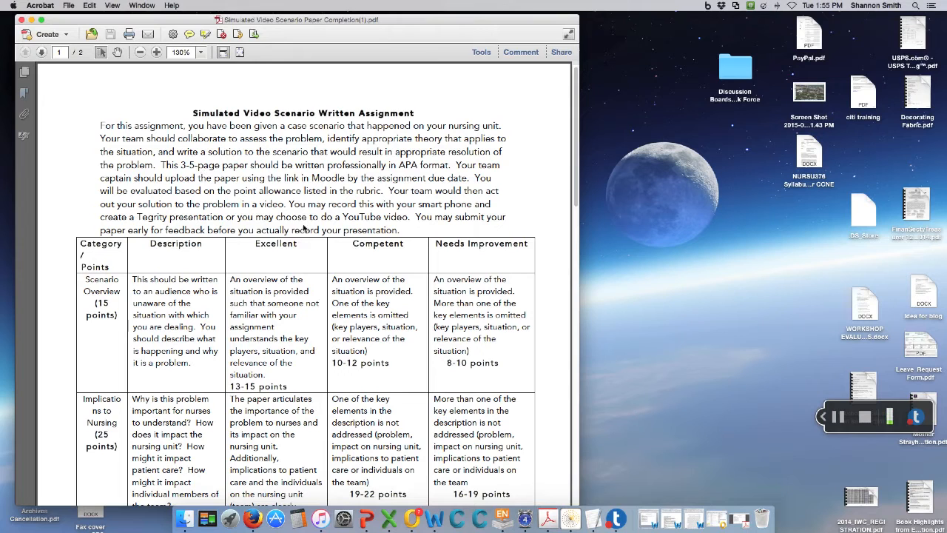
pyautogui.moveTo(163, 268)
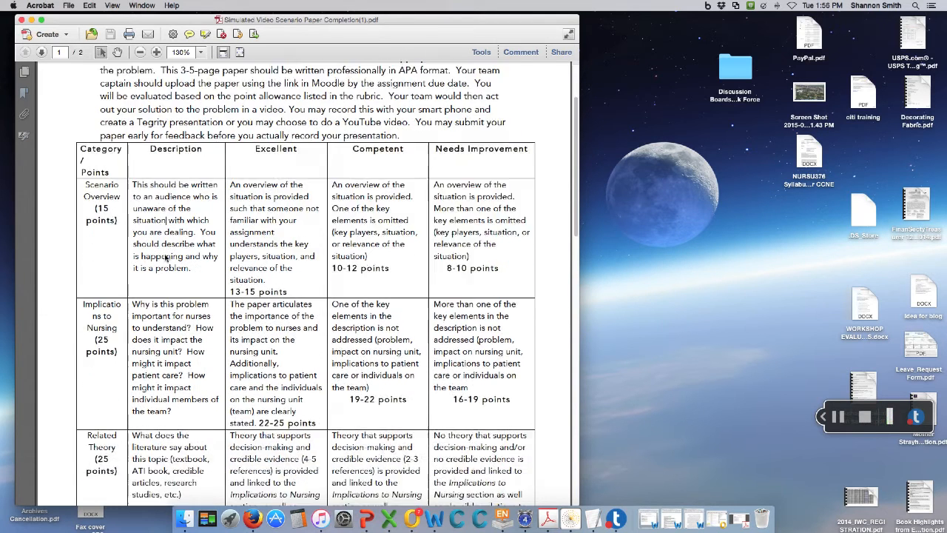
pyautogui.scroll(-3)
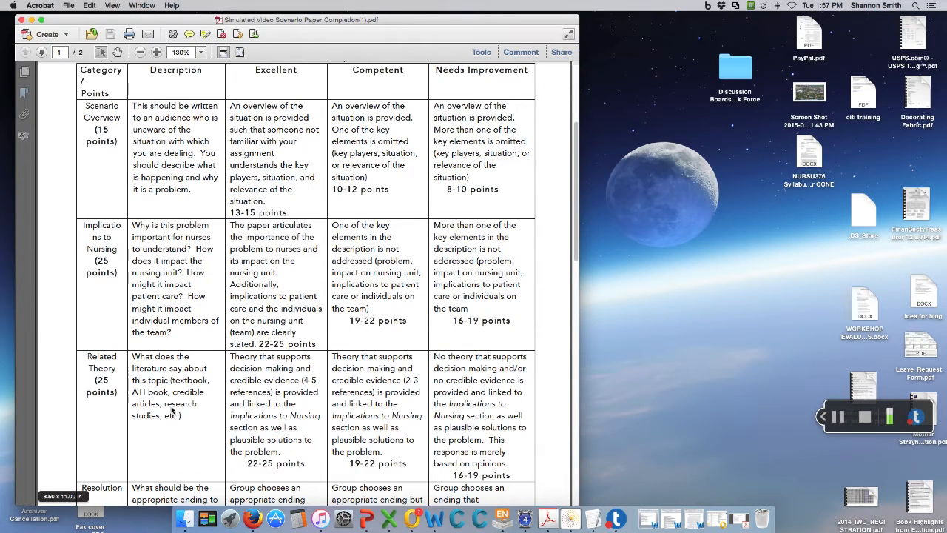
pyautogui.scroll(-3)
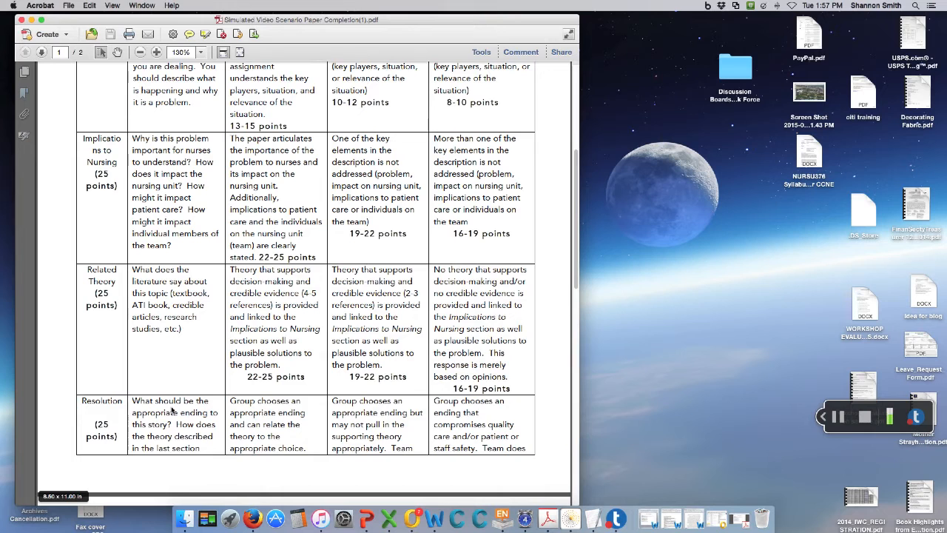
pyautogui.moveTo(107, 426)
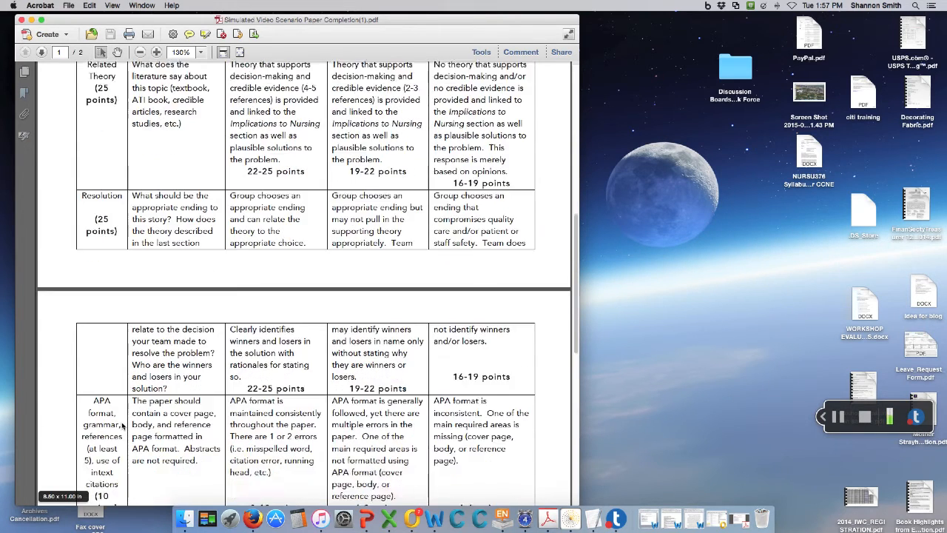
pyautogui.scroll(-3)
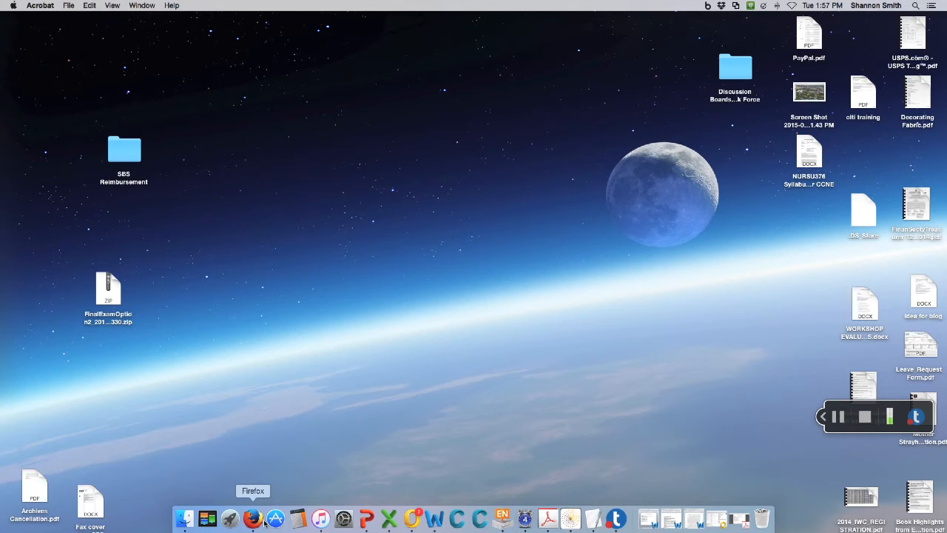
# Return to the Moodle folder and open the Simulation Paper Exemplar PDF.
pyautogui.click(254, 518)
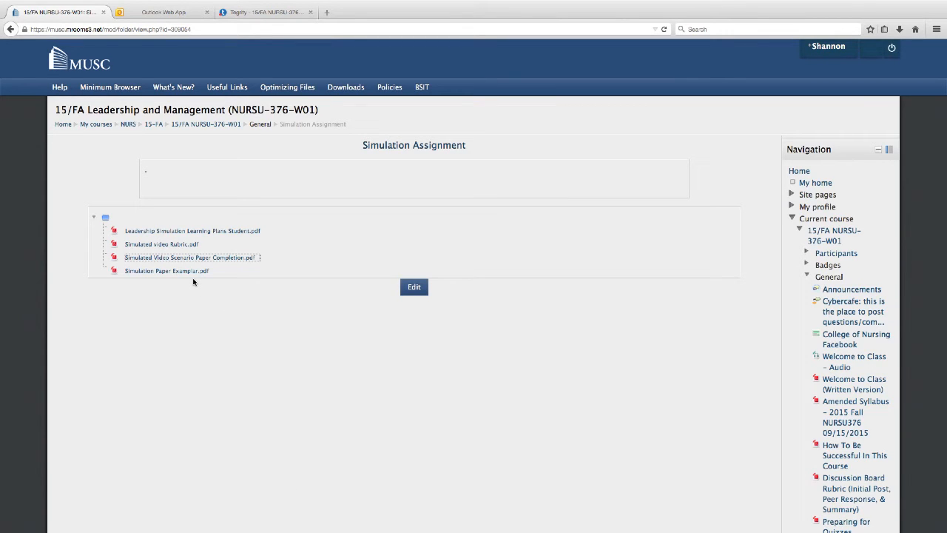
pyautogui.click(167, 271)
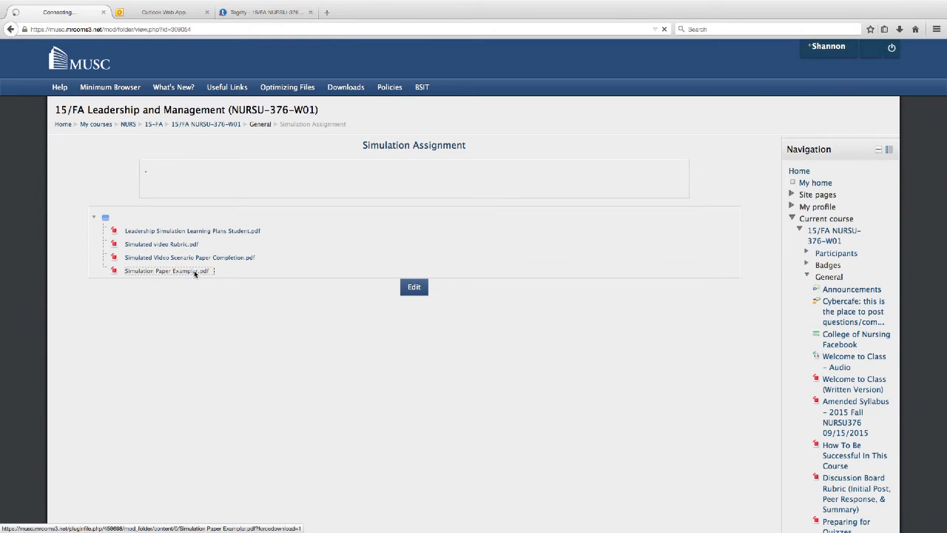
pyautogui.click(166, 271)
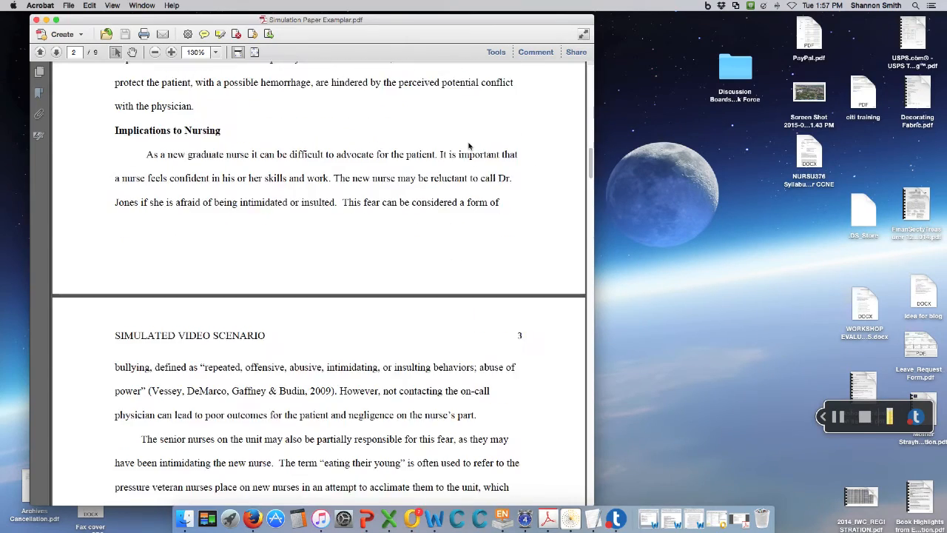
# Scroll through the exemplar paper down to its References list.
pyautogui.scroll(-3)
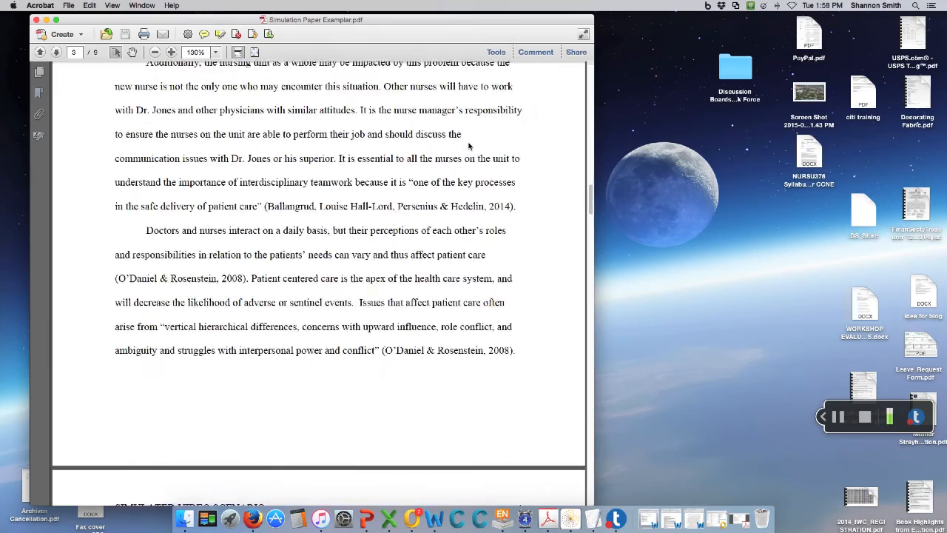
pyautogui.scroll(-3)
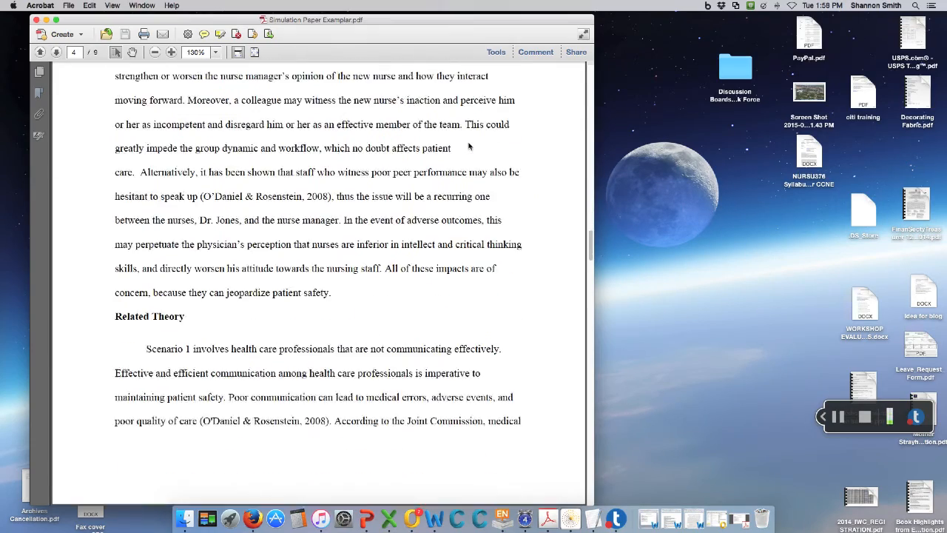
pyautogui.scroll(-3)
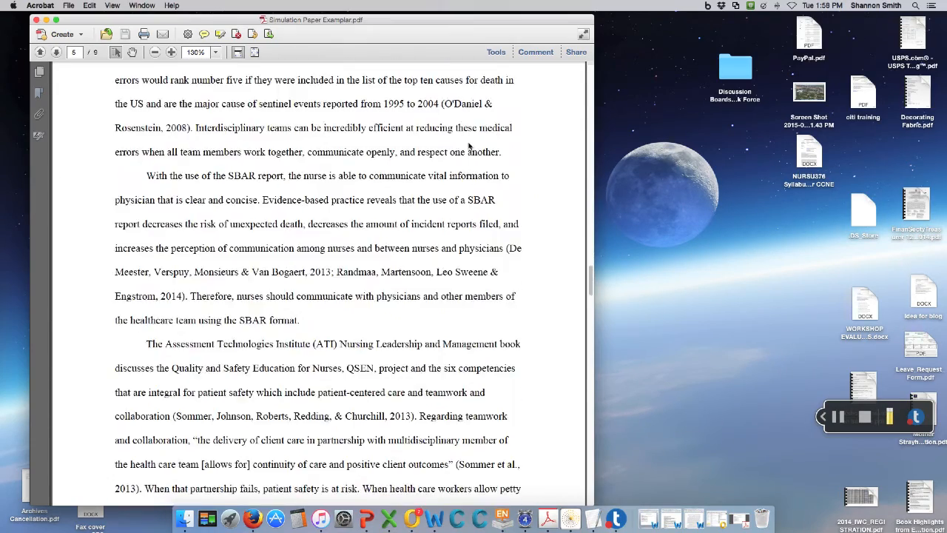
pyautogui.scroll(-3)
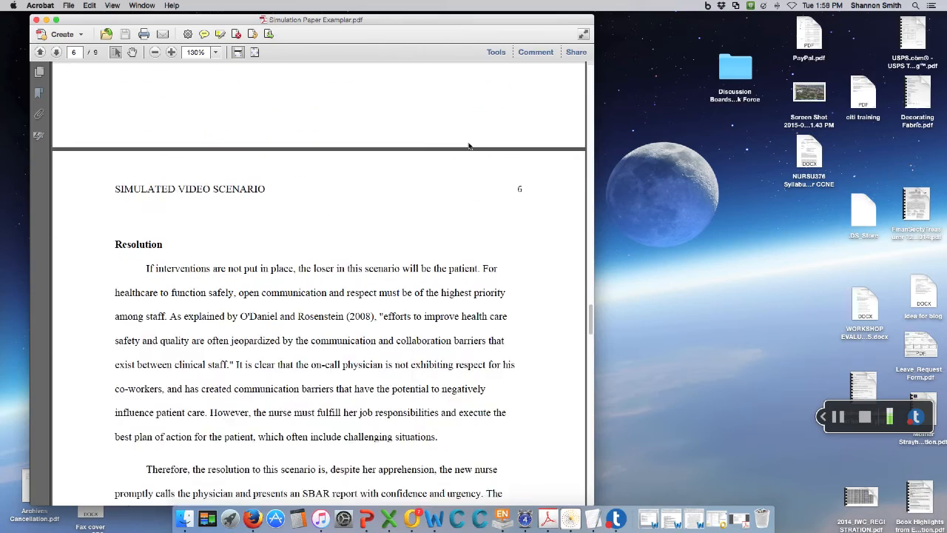
pyautogui.scroll(-3)
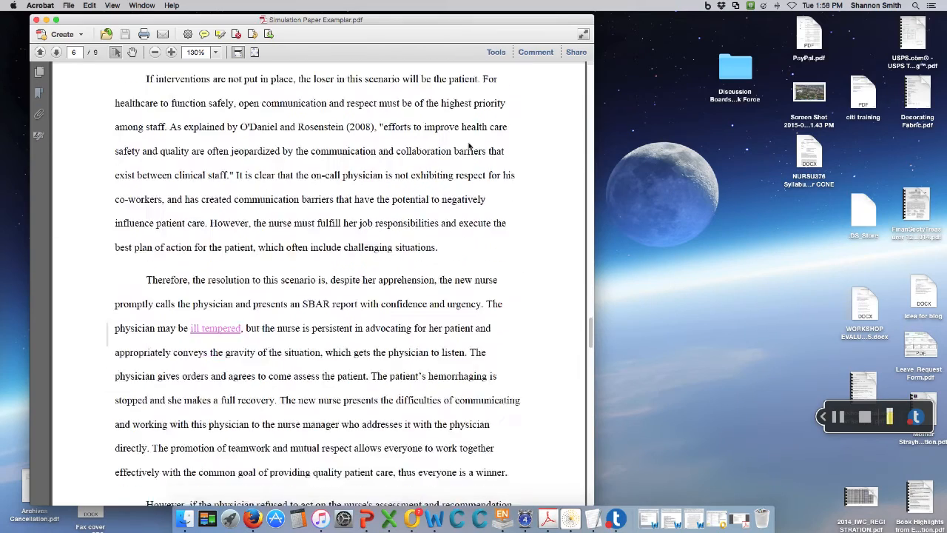
pyautogui.scroll(-3)
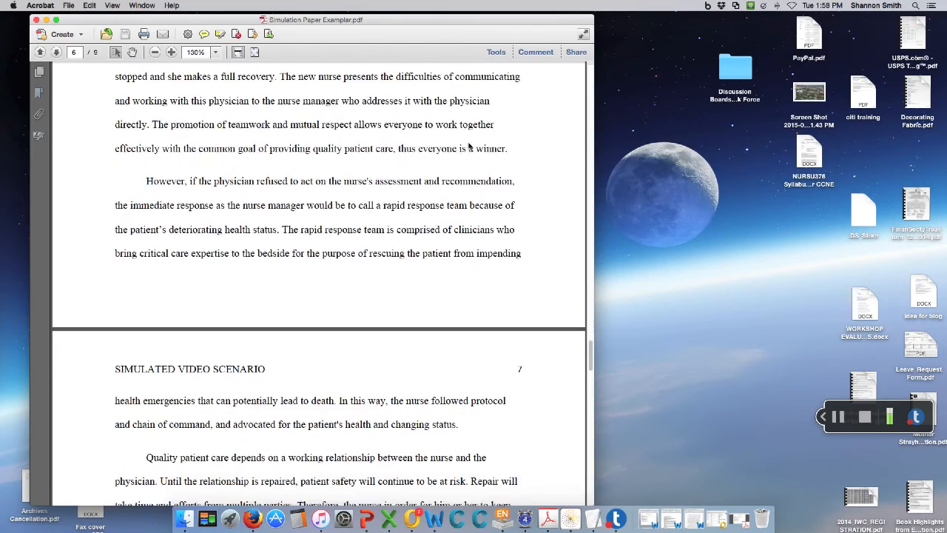
pyautogui.scroll(-3)
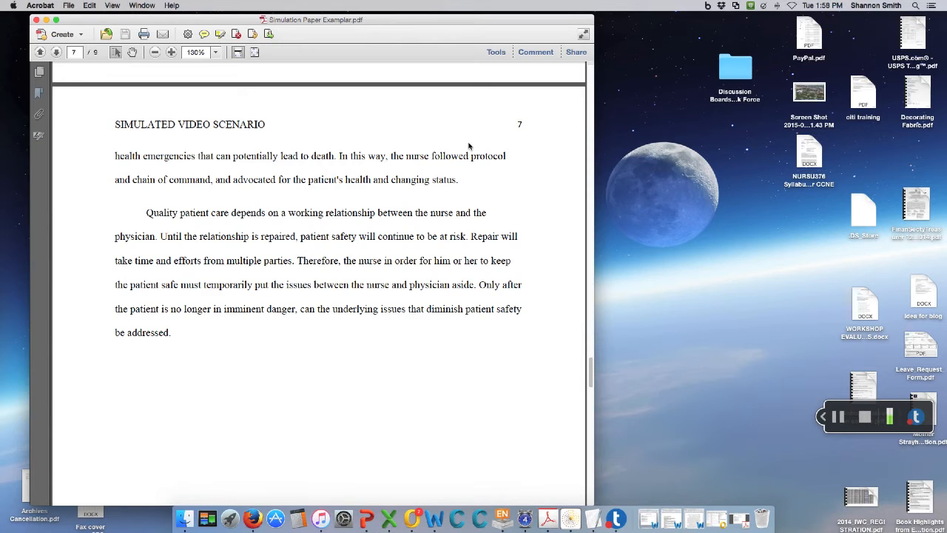
pyautogui.scroll(-3)
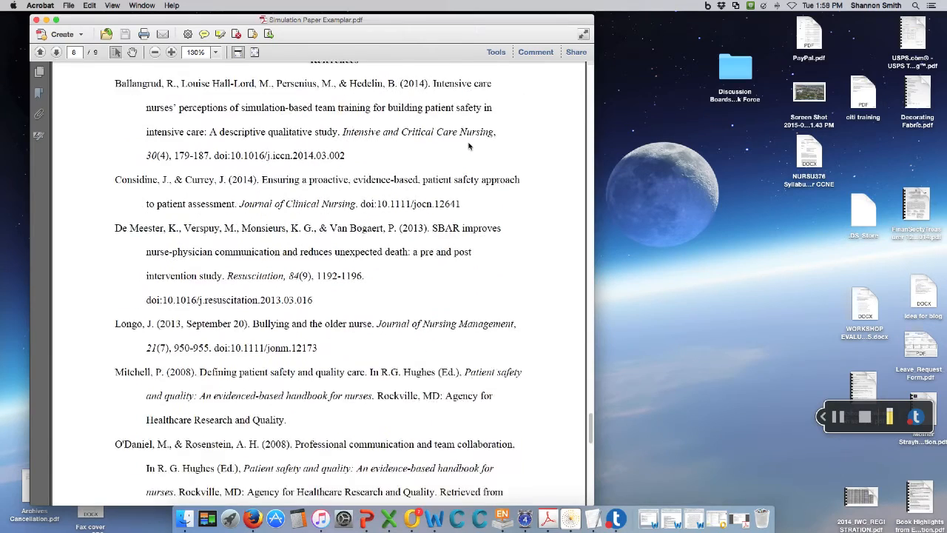
pyautogui.scroll(-3)
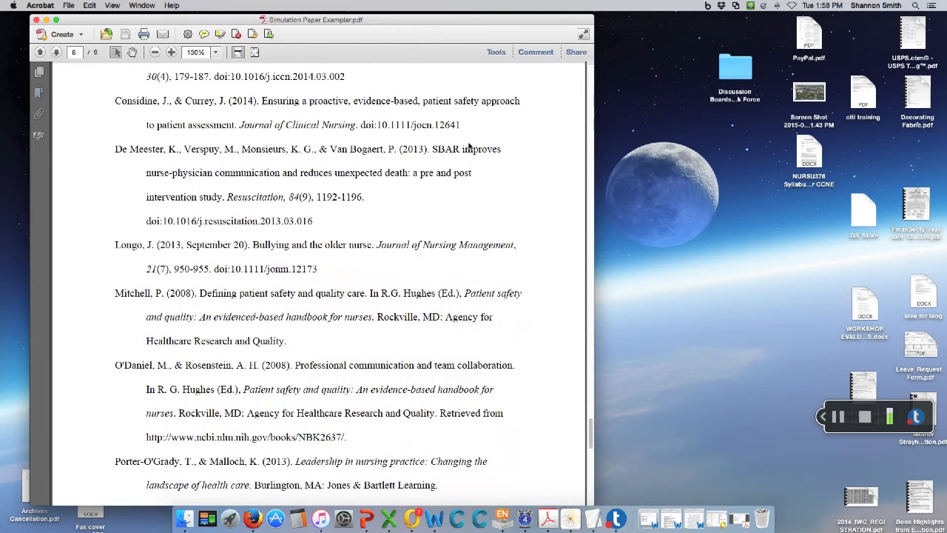
pyautogui.scroll(-3)
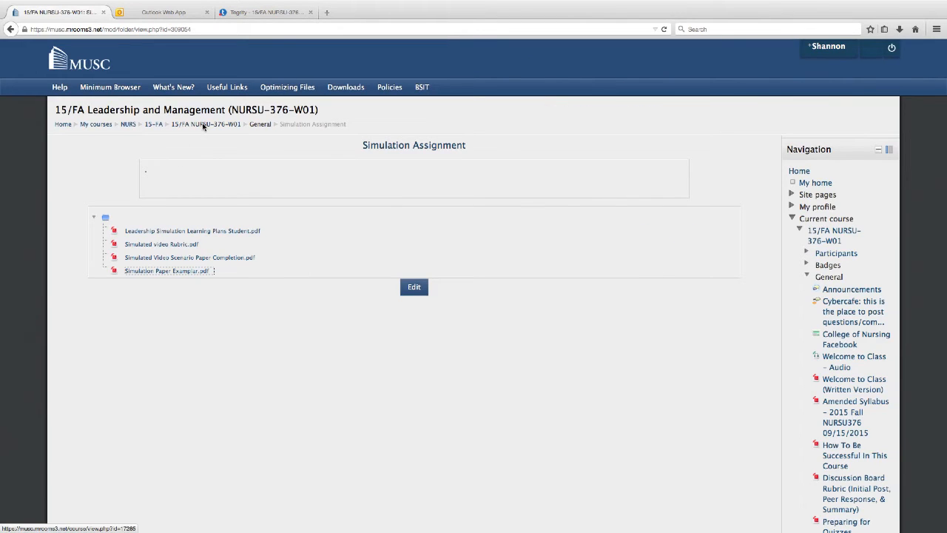
pyautogui.moveTo(205, 125)
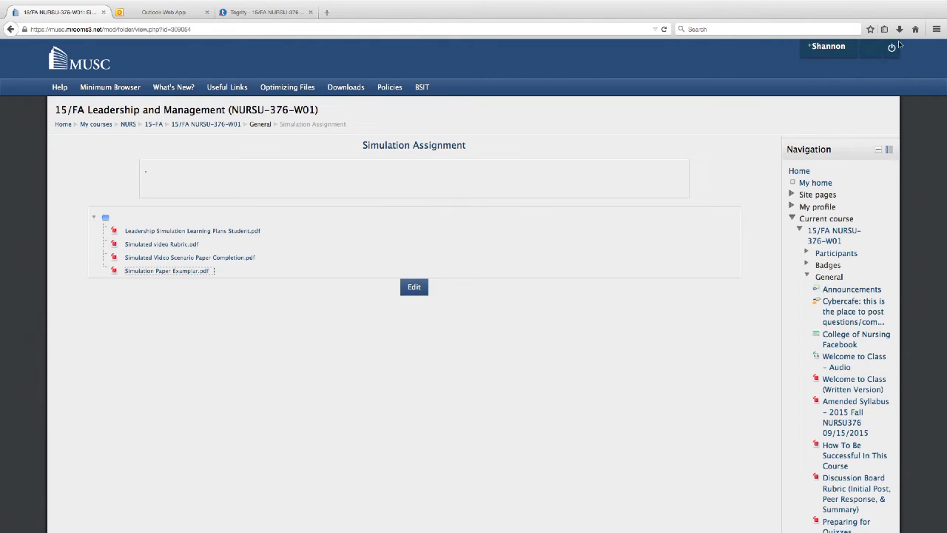
# Show the Firefox downloads list and download Simulated video Rubric.pdf.
pyautogui.click(900, 30)
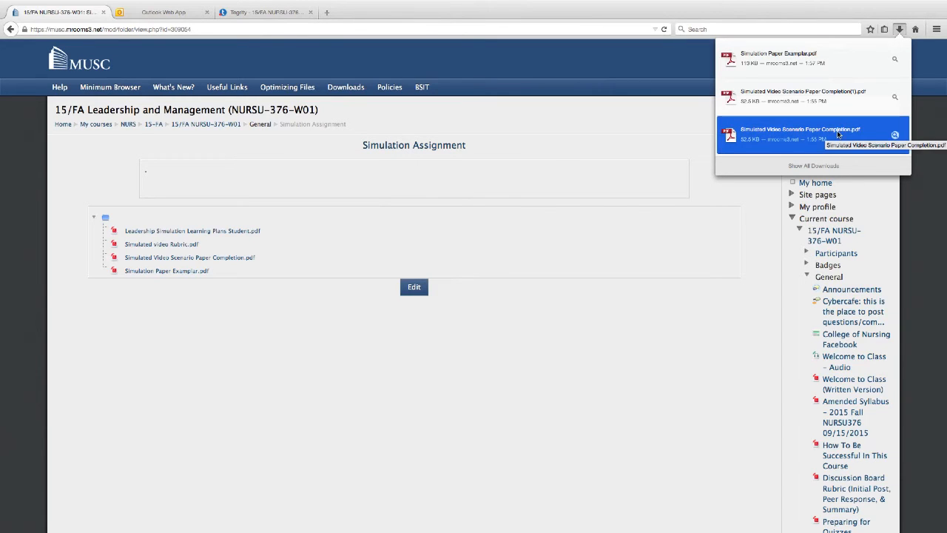
pyautogui.click(189, 258)
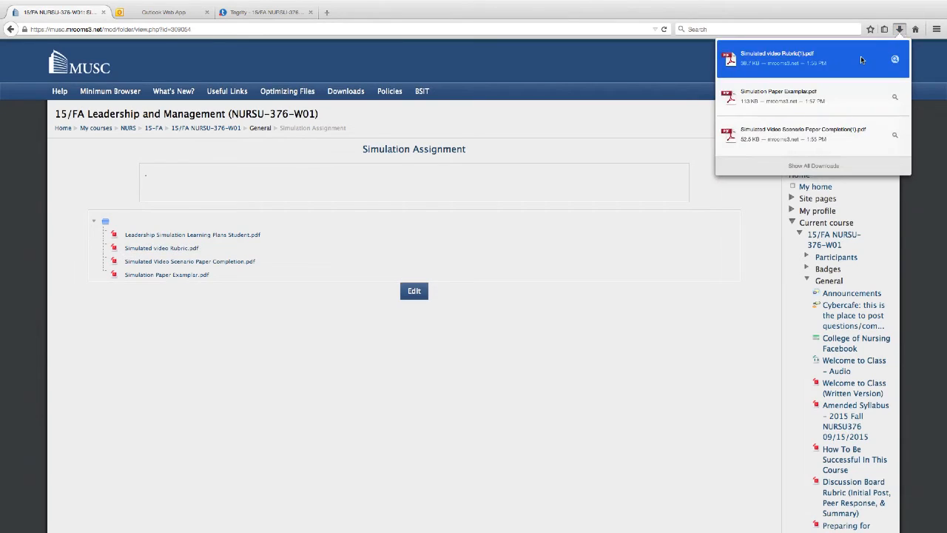
pyautogui.click(777, 59)
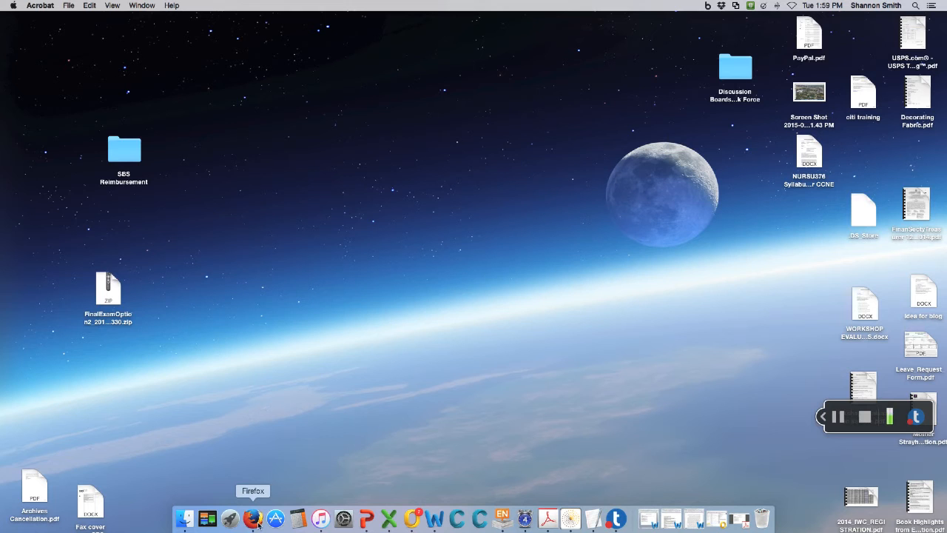
# Return to the 15/FA NURSU-376-W01 course page and scroll to the sample scenario items.
pyautogui.click(253, 518)
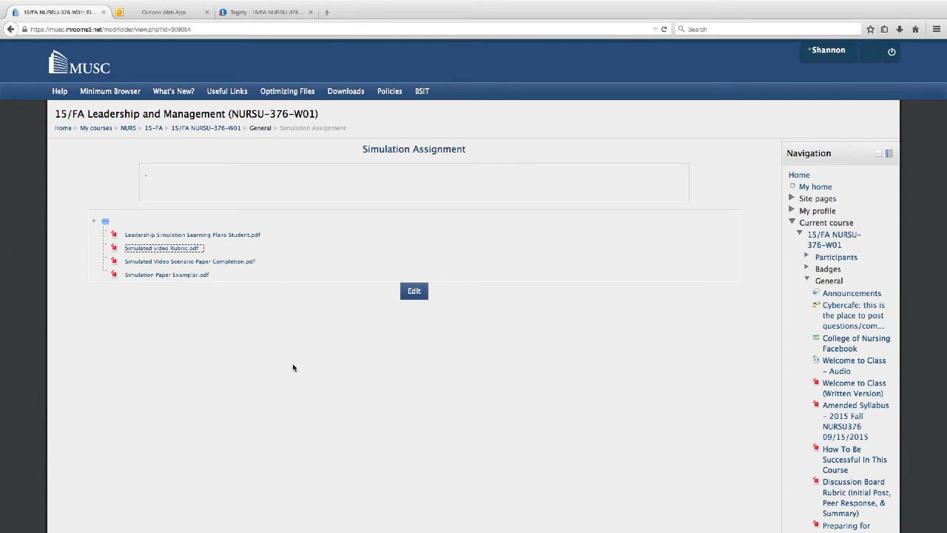
pyautogui.click(206, 127)
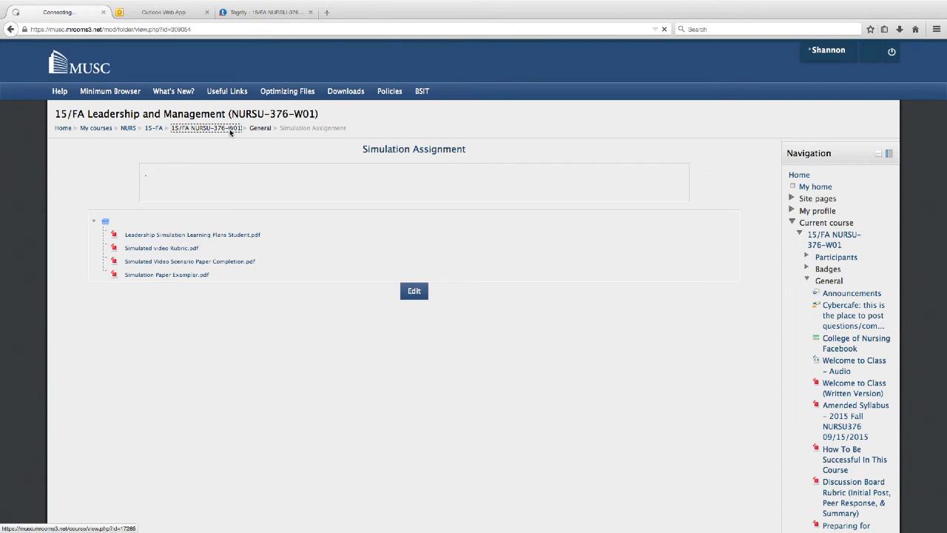
pyautogui.click(206, 127)
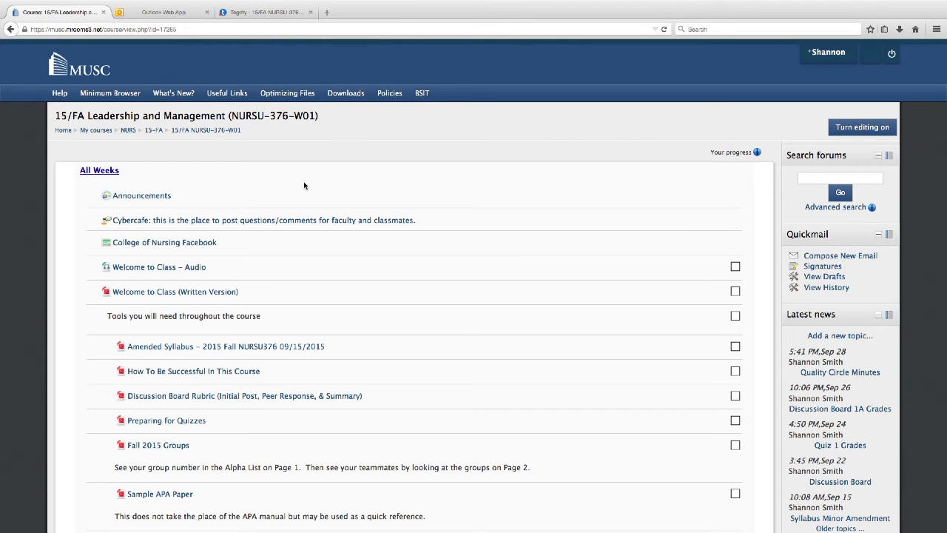
pyautogui.scroll(-3)
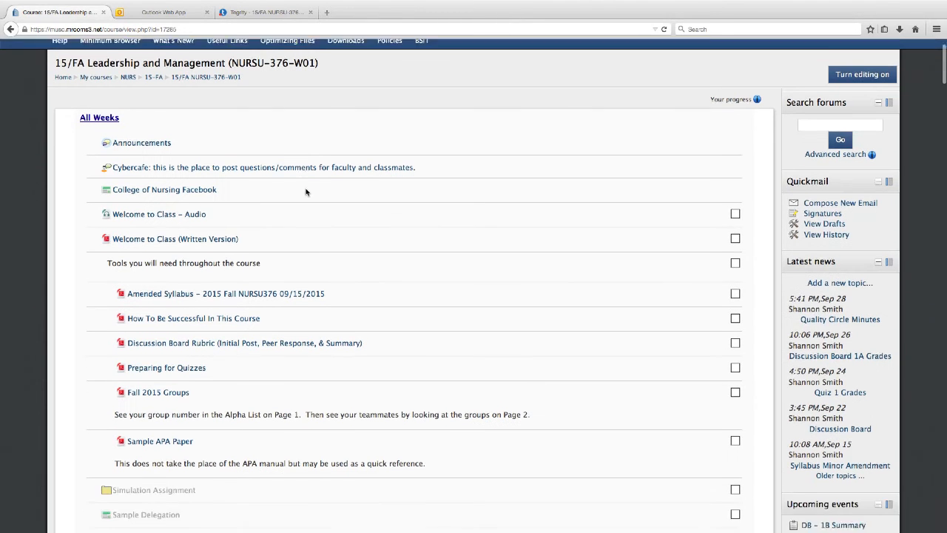
pyautogui.scroll(-3)
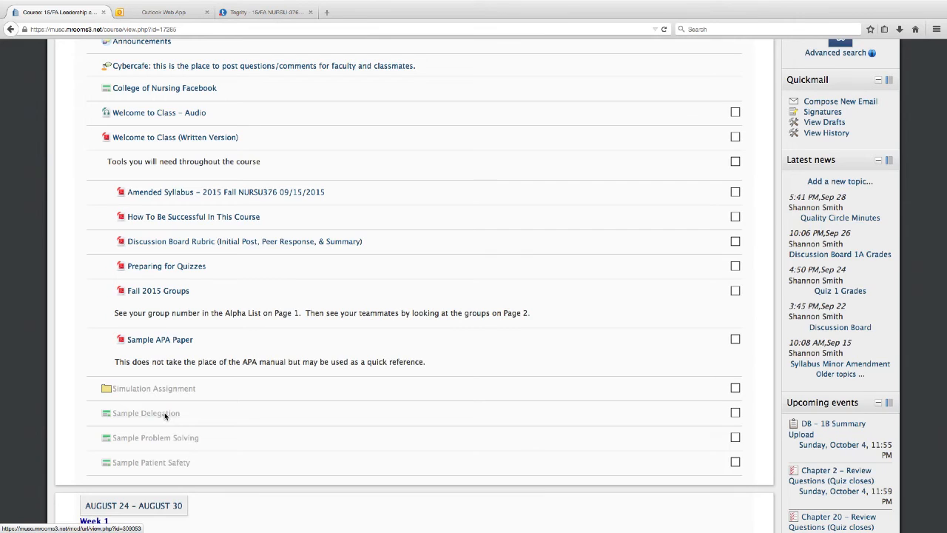
# Open the Sample 3 – Delegation recording in Tegrity and allow the player plugin.
pyautogui.click(145, 413)
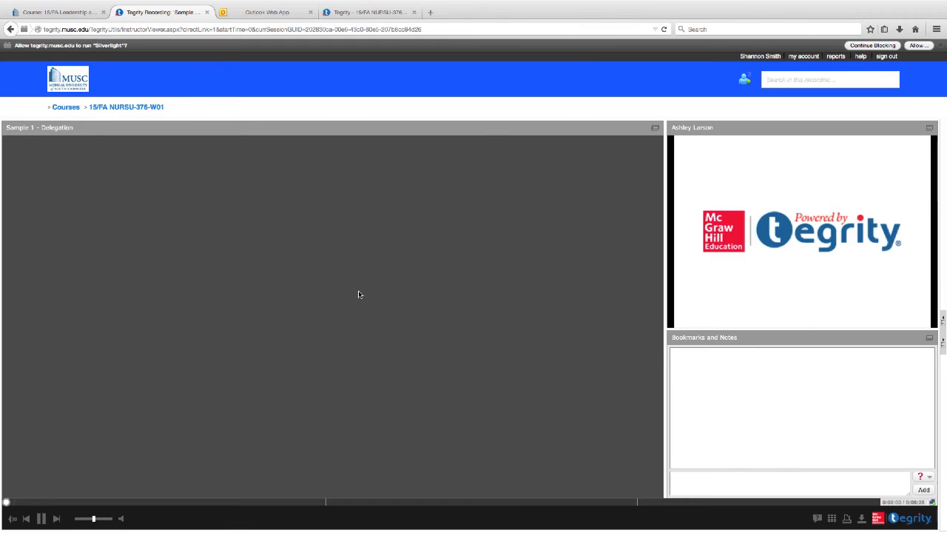
pyautogui.moveTo(41, 495)
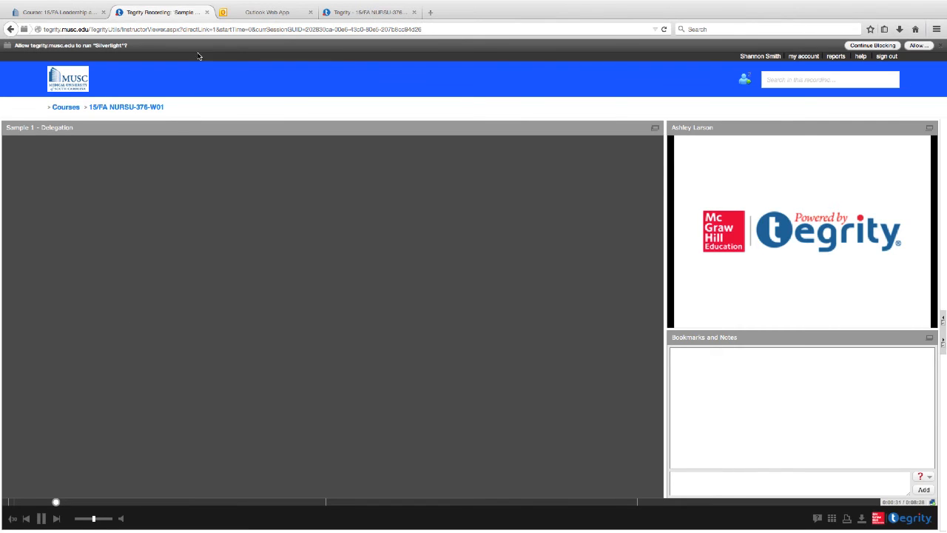
pyautogui.click(56, 12)
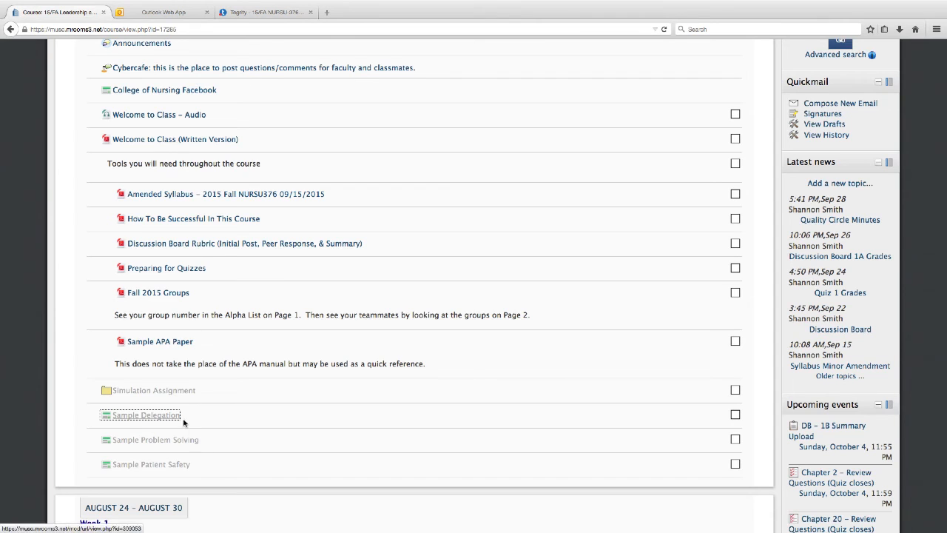
# Scroll the course page toward the Final Exam Options survey link.
pyautogui.scroll(-3)
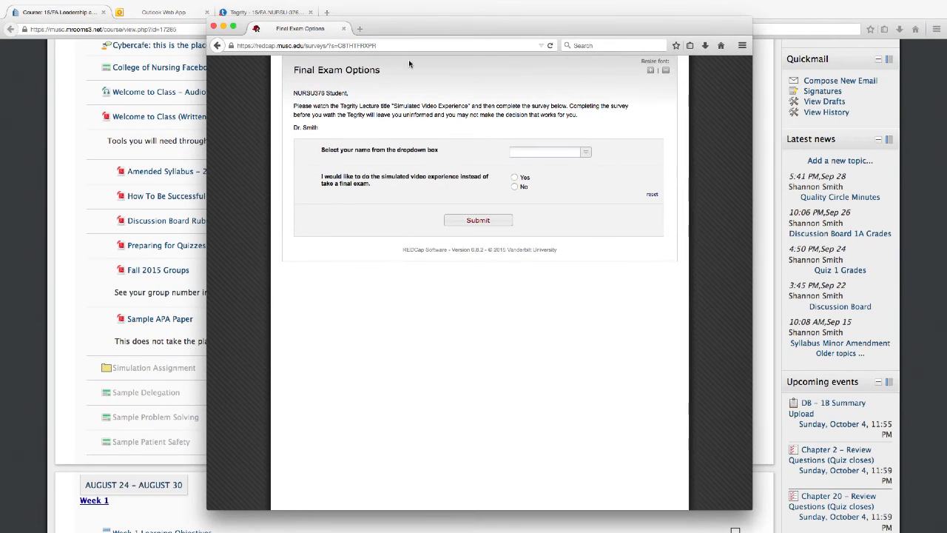
pyautogui.moveTo(362, 114)
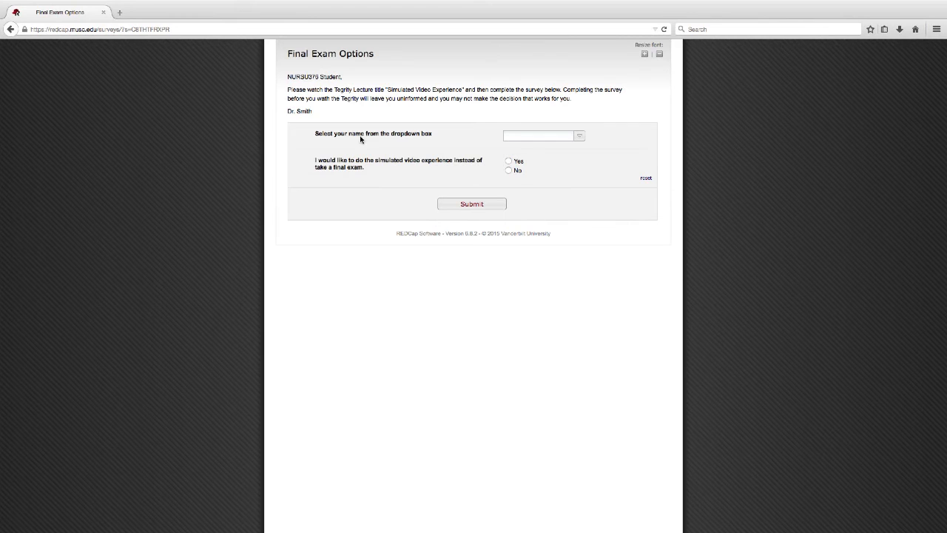
pyautogui.moveTo(586, 139)
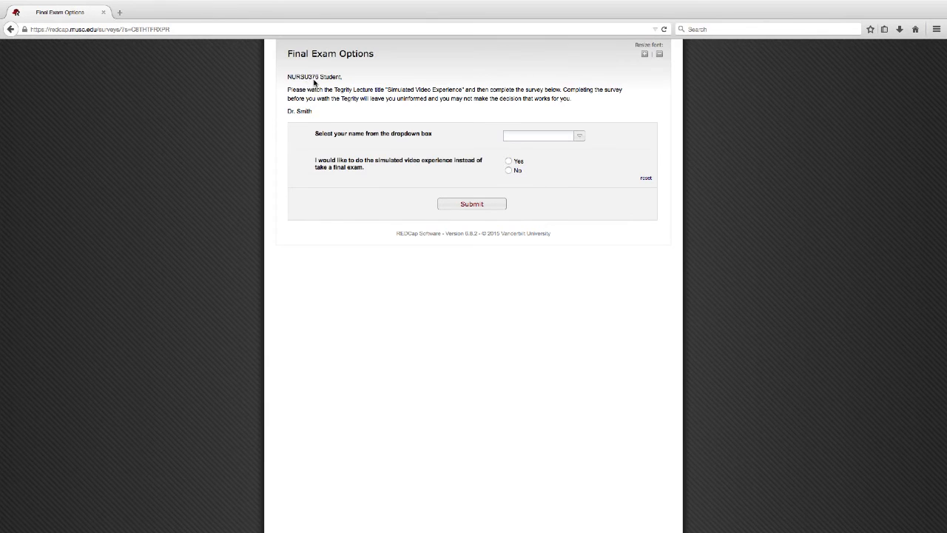
pyautogui.moveTo(314, 89)
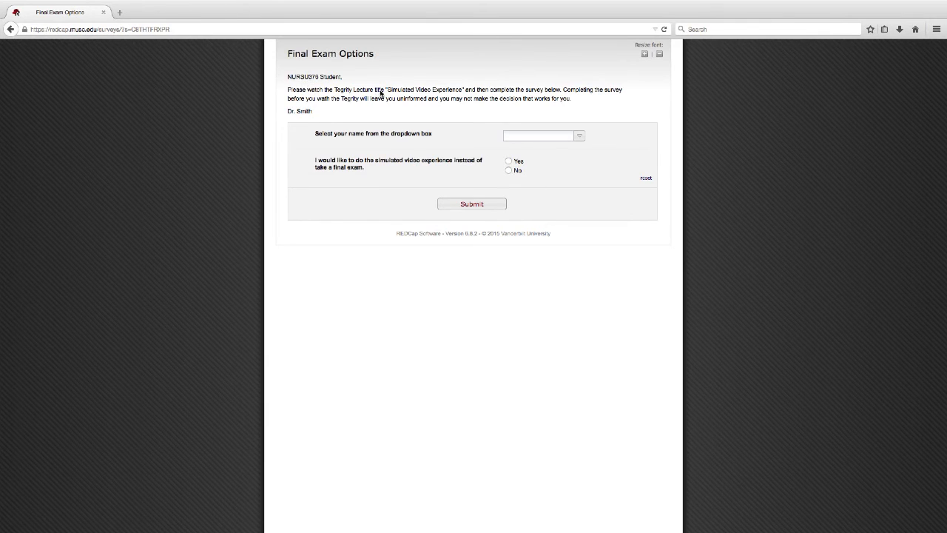
pyautogui.moveTo(432, 98)
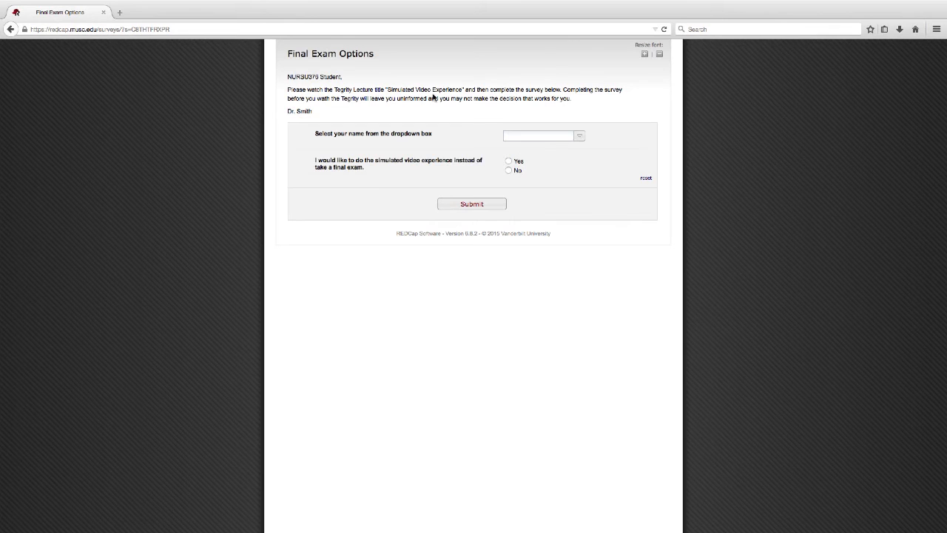
pyautogui.moveTo(574, 141)
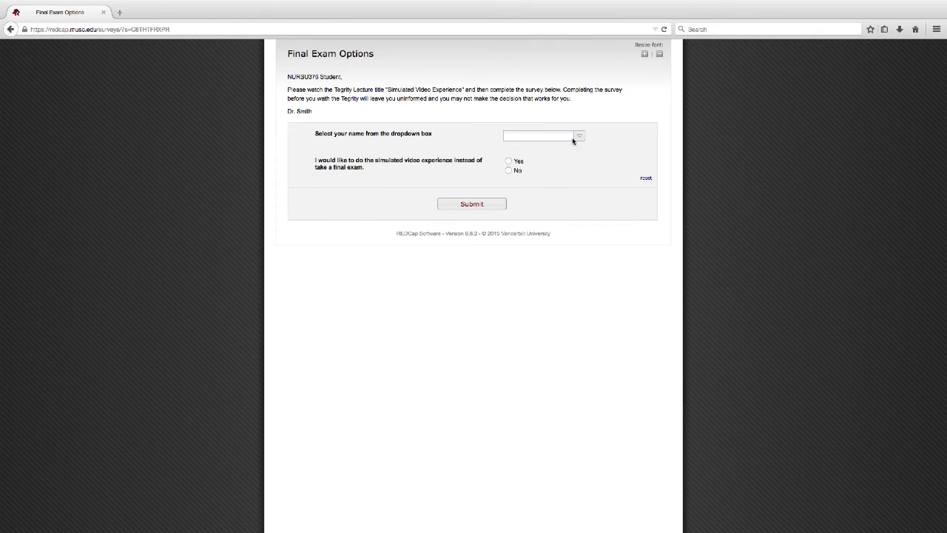
# Choose the student matching 'chamid' and answer Yes to the simulated video experience.
pyautogui.click(541, 137)
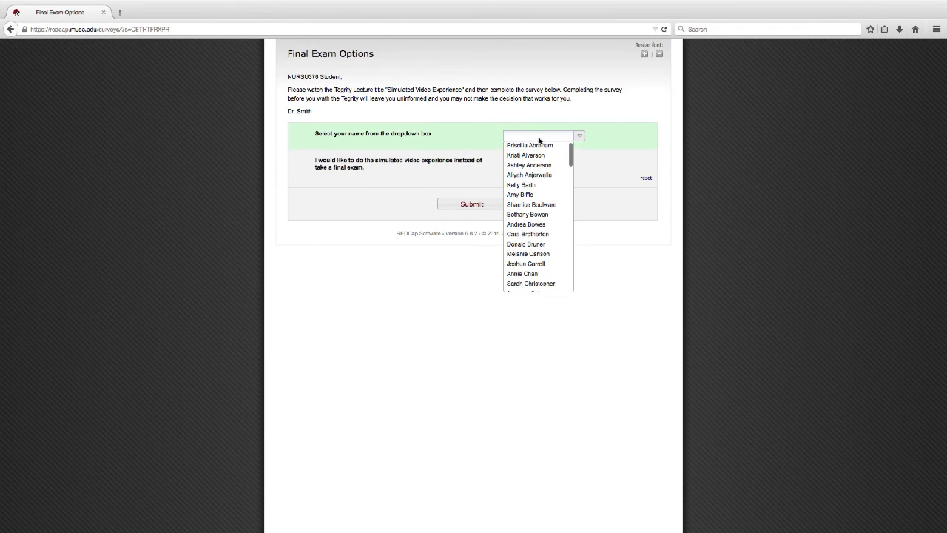
pyautogui.write('chamid')
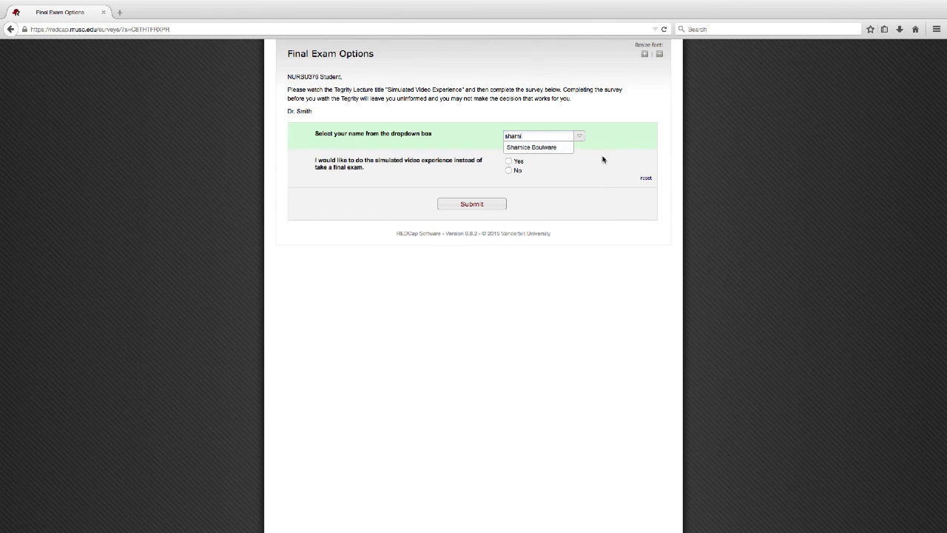
pyautogui.click(532, 146)
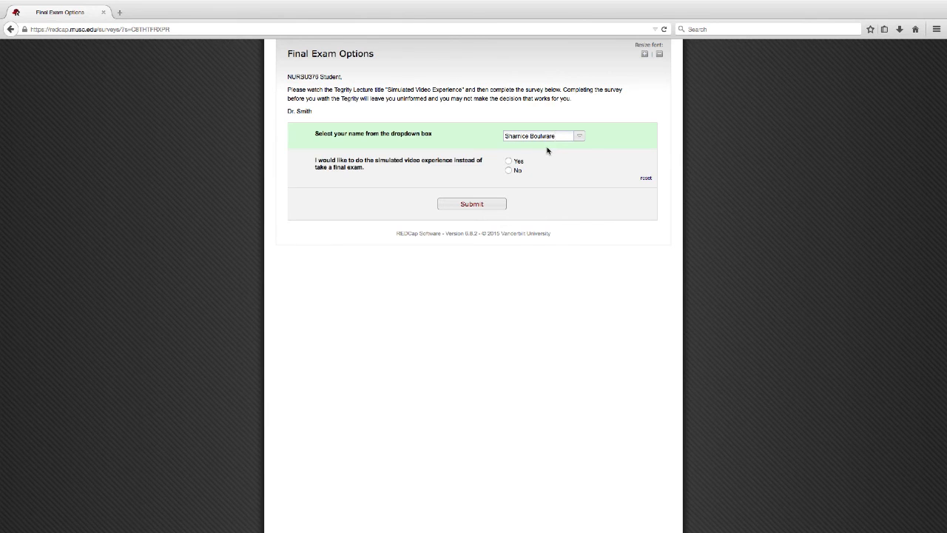
pyautogui.click(539, 136)
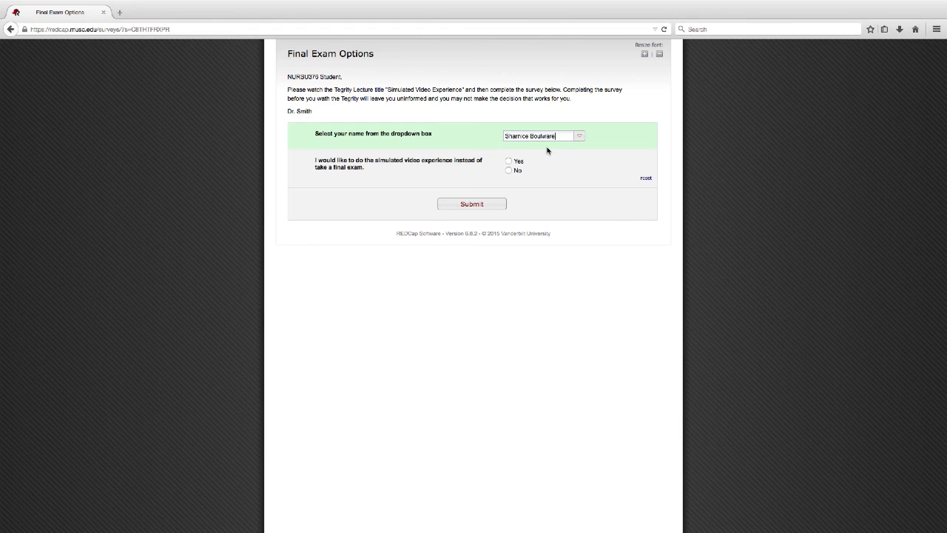
pyautogui.click(509, 161)
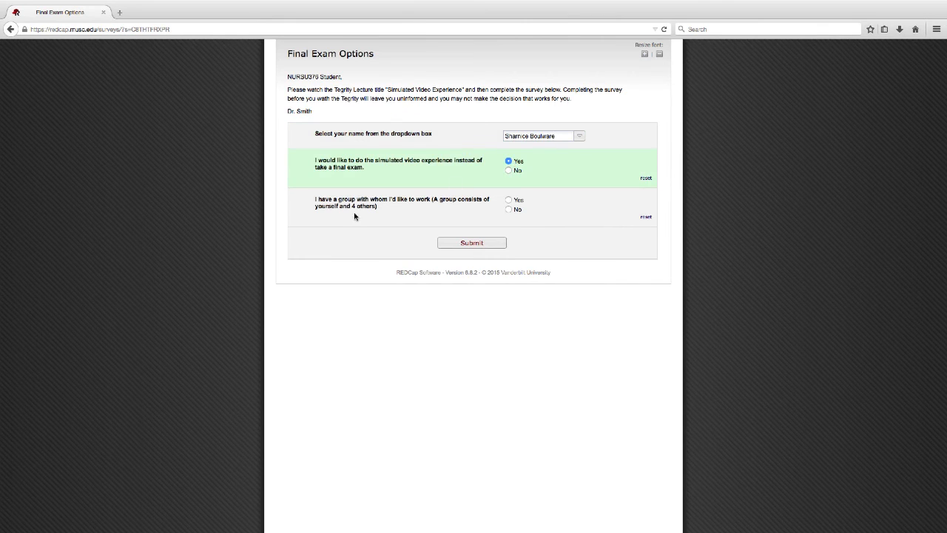
pyautogui.moveTo(367, 211)
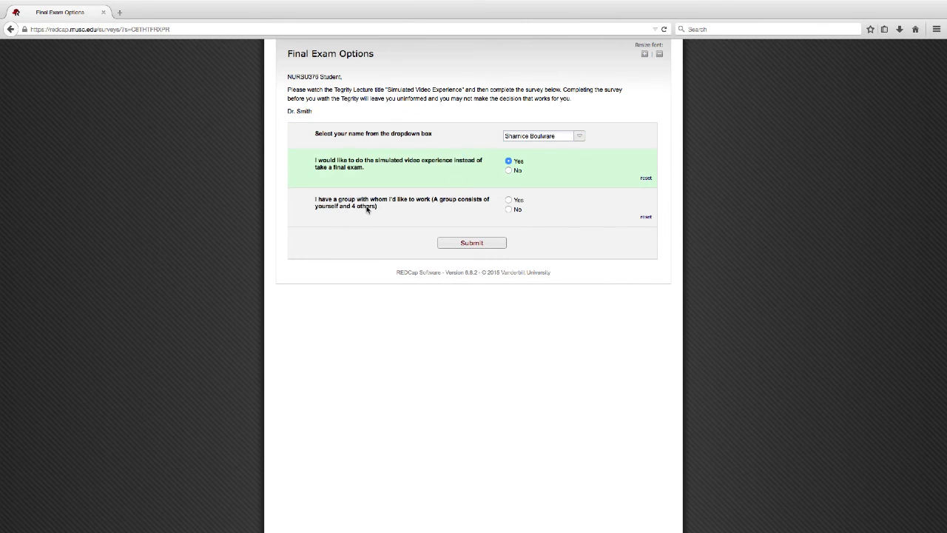
pyautogui.moveTo(385, 212)
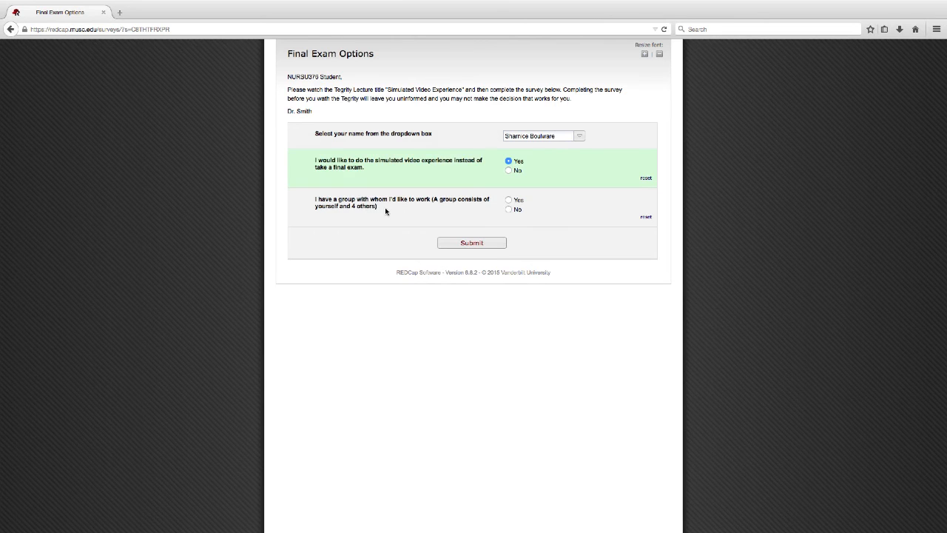
pyautogui.moveTo(354, 215)
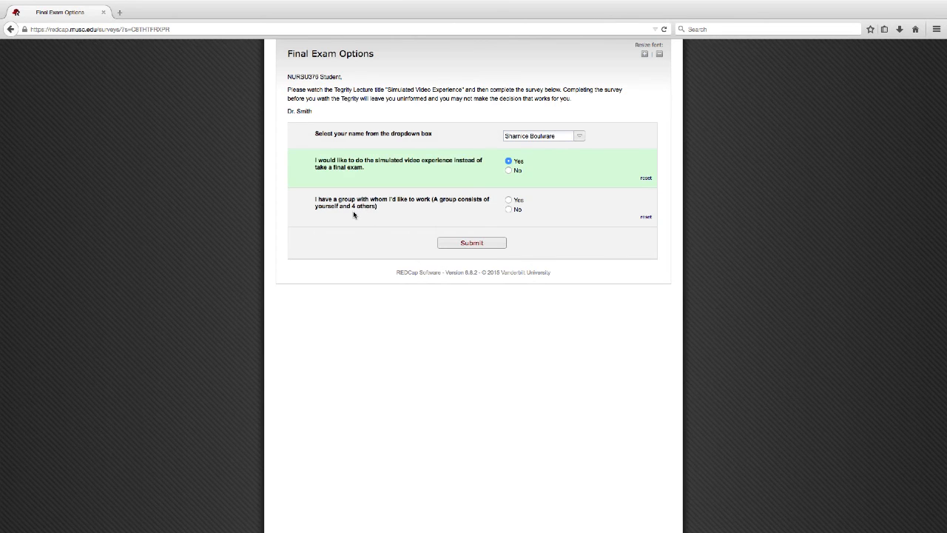
pyautogui.moveTo(524, 201)
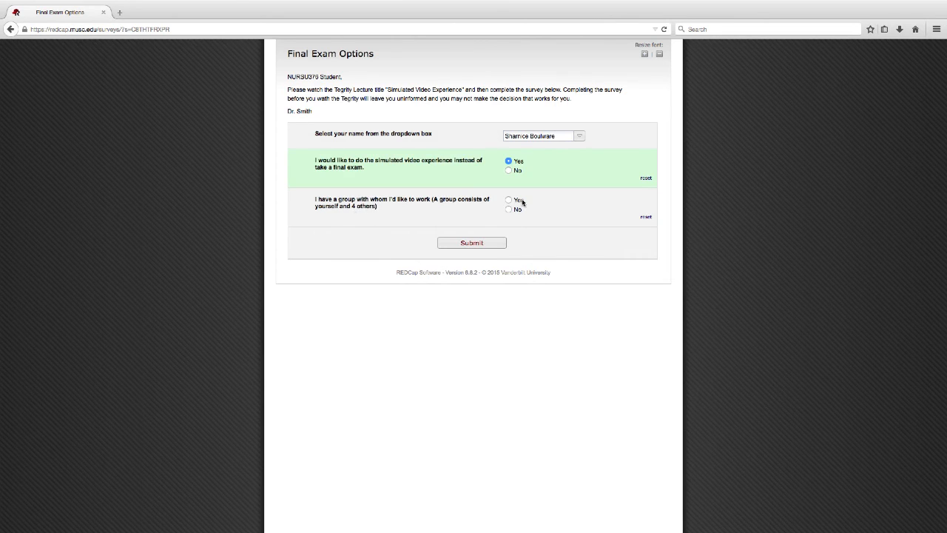
pyautogui.click(509, 199)
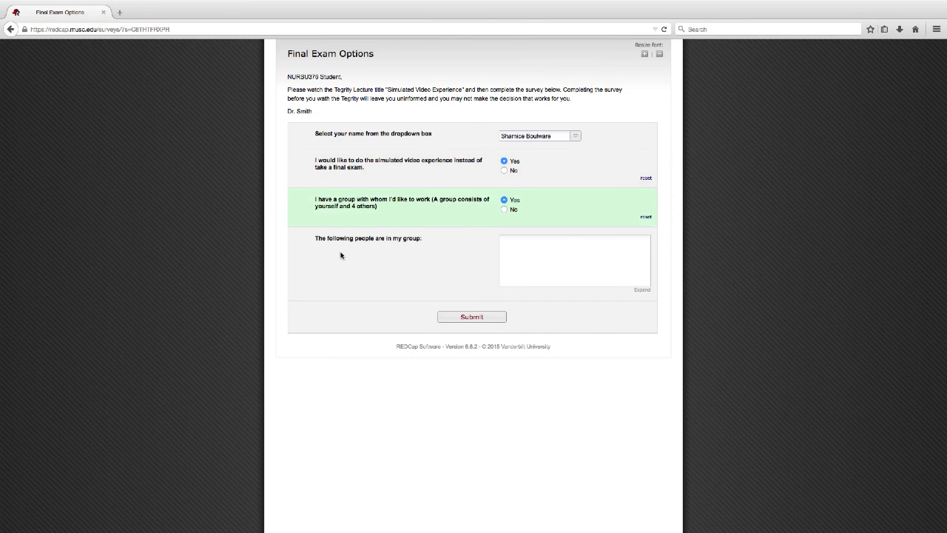
pyautogui.click(574, 259)
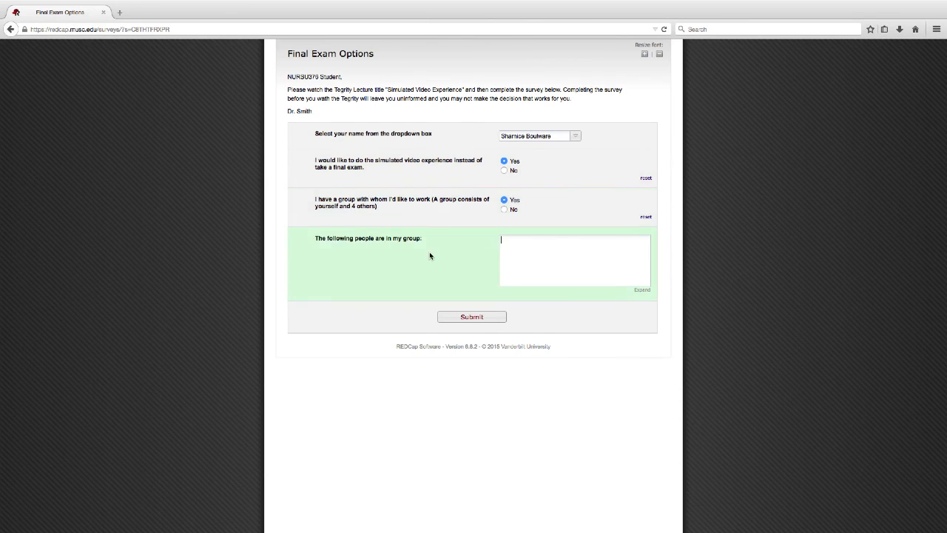
pyautogui.write('S')
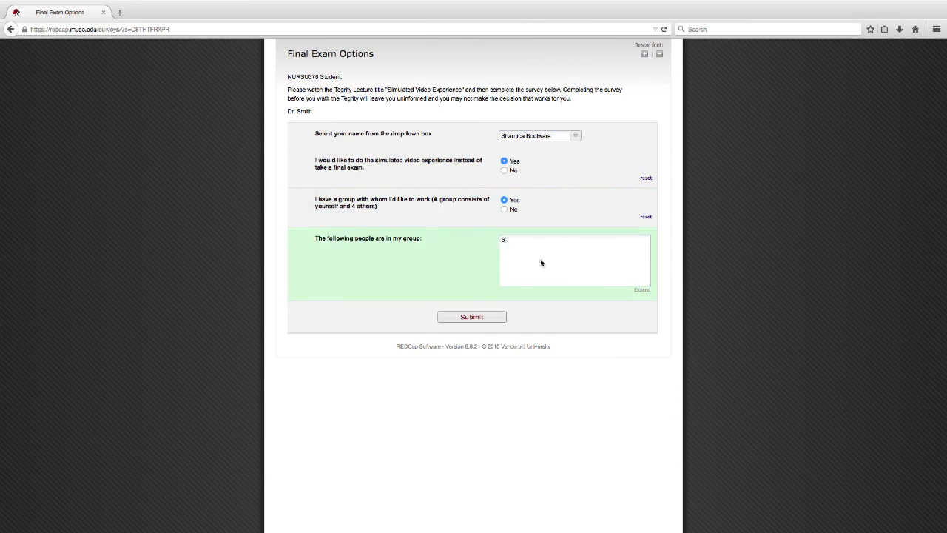
pyautogui.write('Shannon Smith')
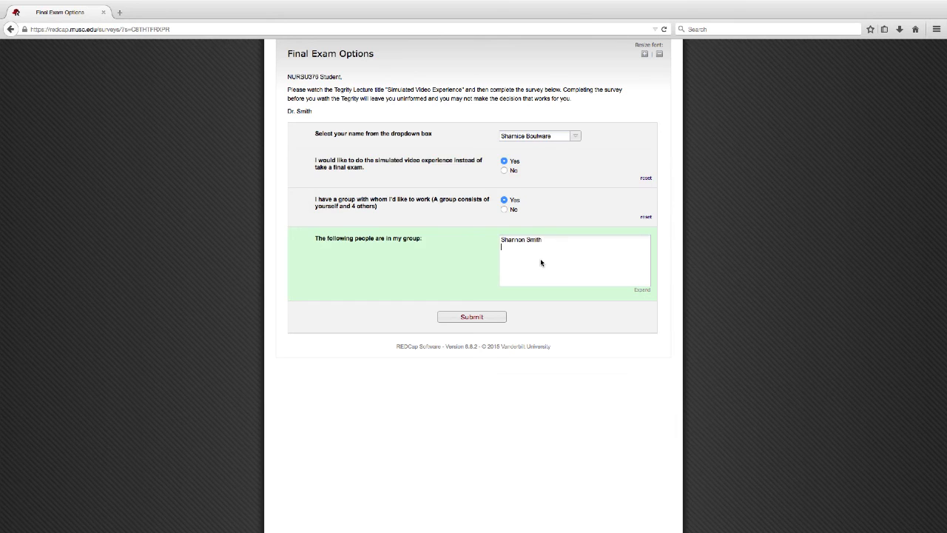
pyautogui.write('Ge')
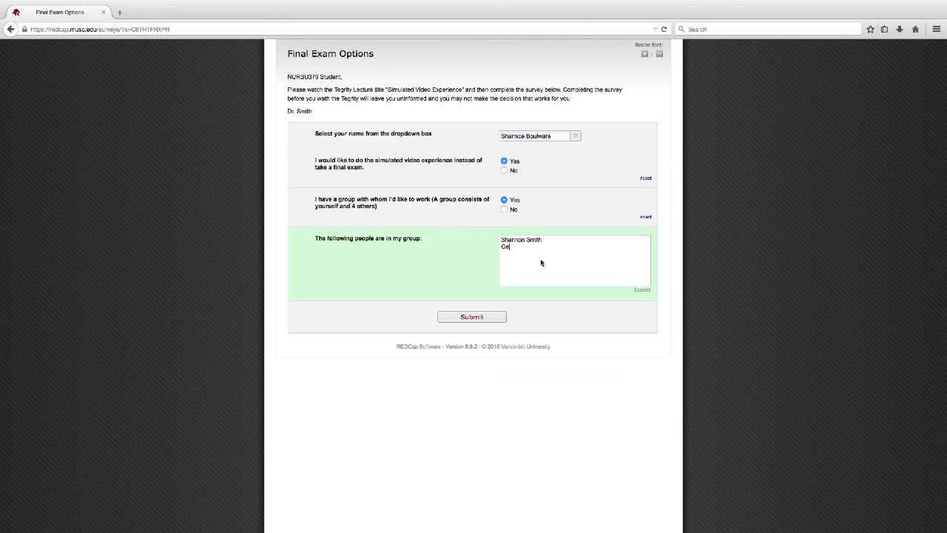
pyautogui.write('Gena Matthe')
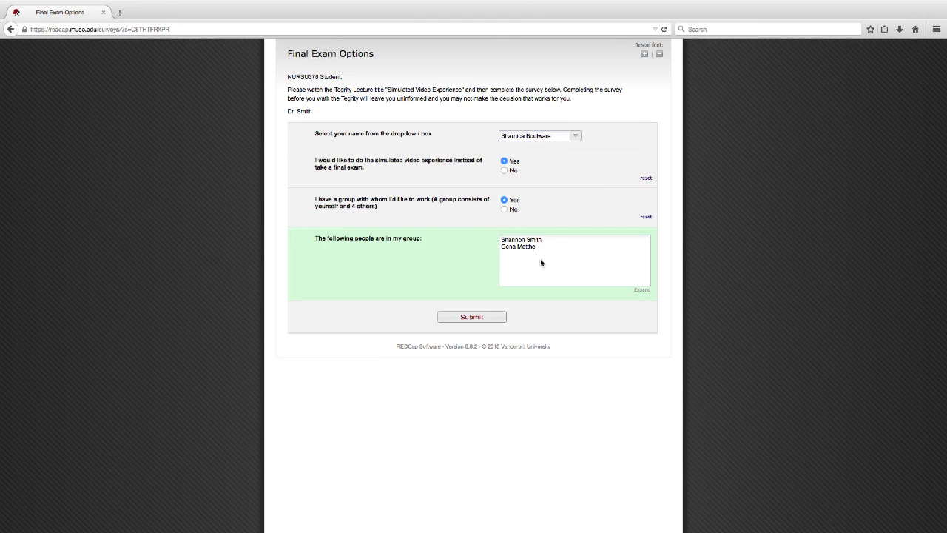
pyautogui.write('ws')
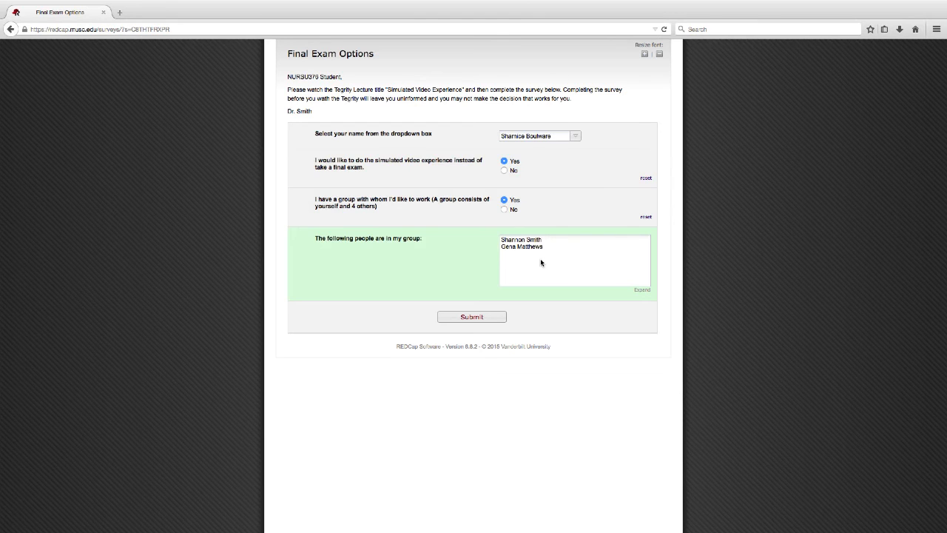
pyautogui.write('Sylvia Brown')
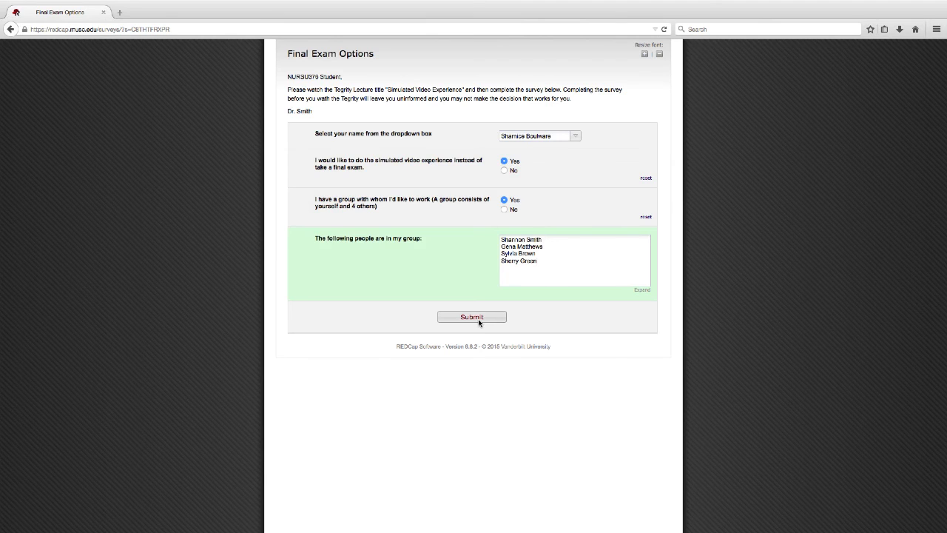
# Submit the group-option response, then revisit the survey address, reaching Document Expired.
pyautogui.click(471, 317)
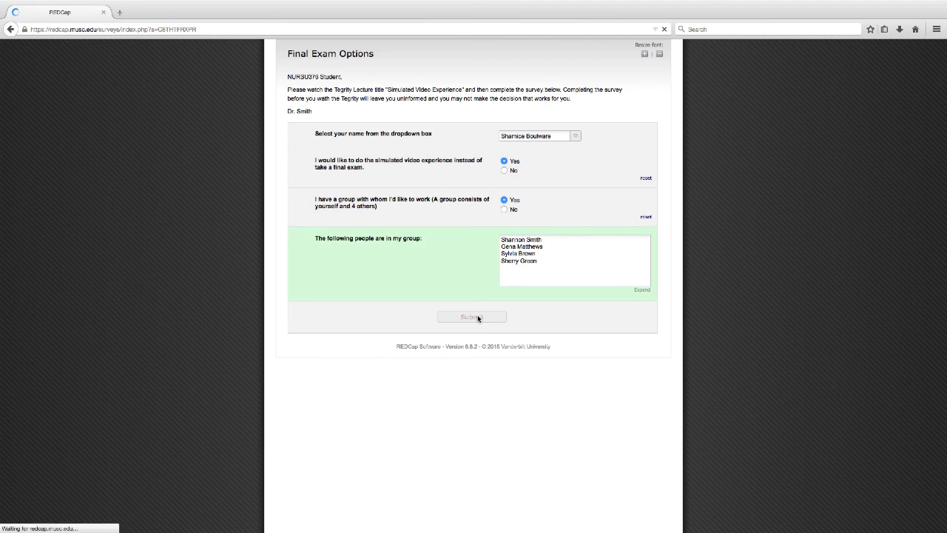
pyautogui.click(471, 317)
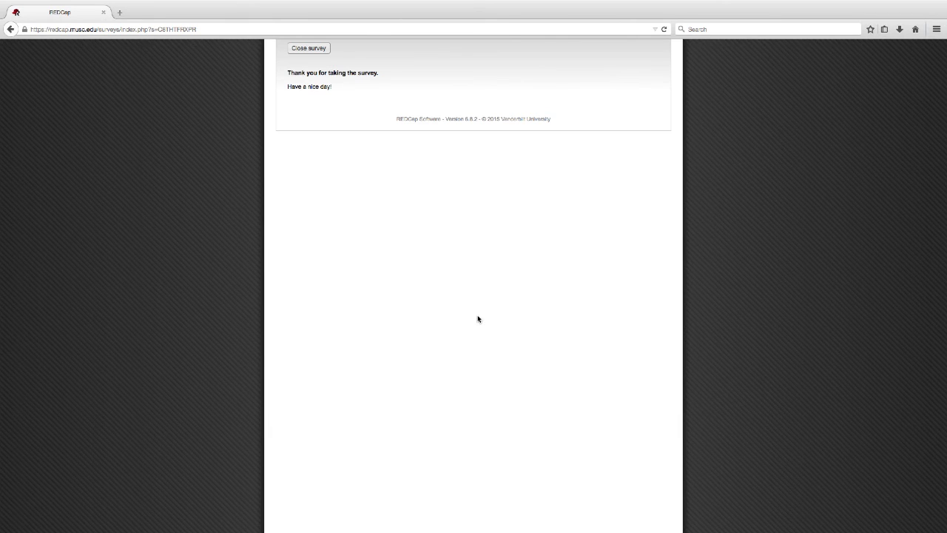
pyautogui.moveTo(406, 115)
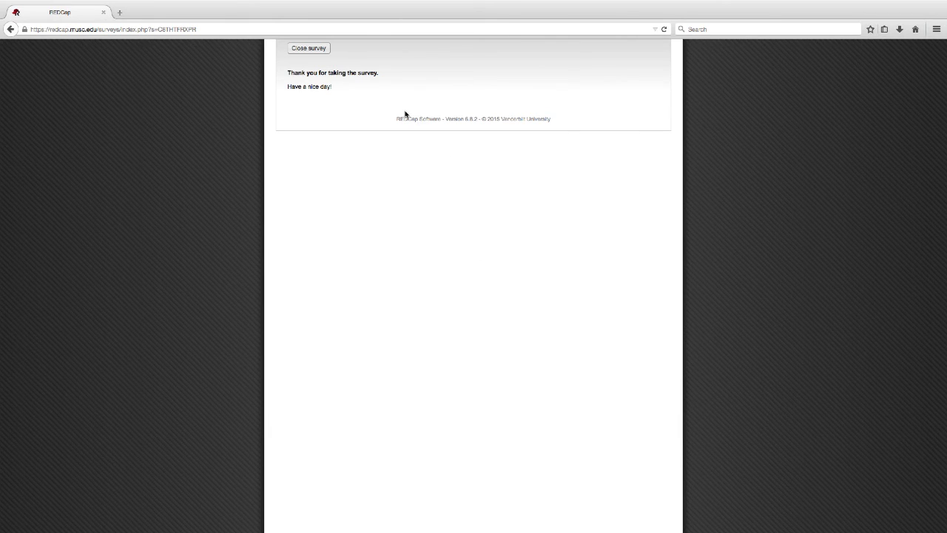
pyautogui.click(111, 29)
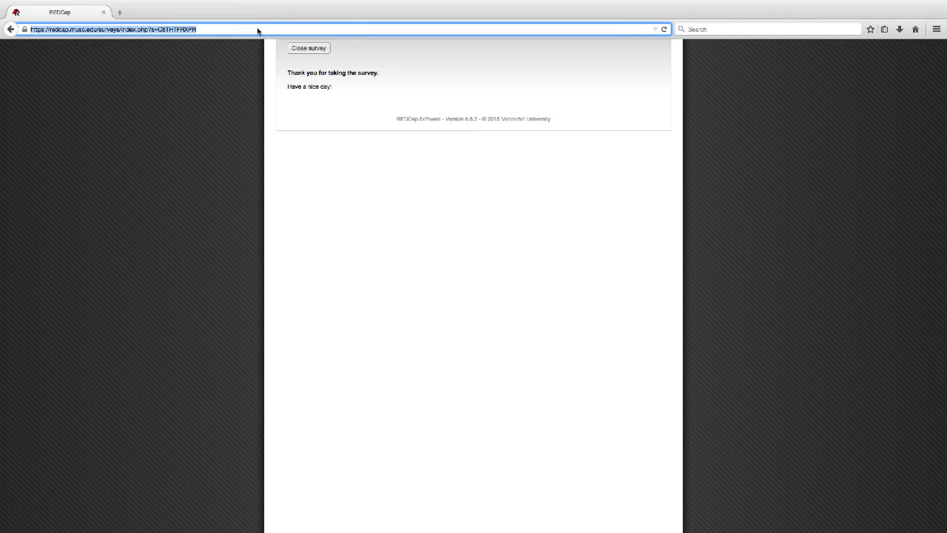
pyautogui.write('10/27 at 4:00')
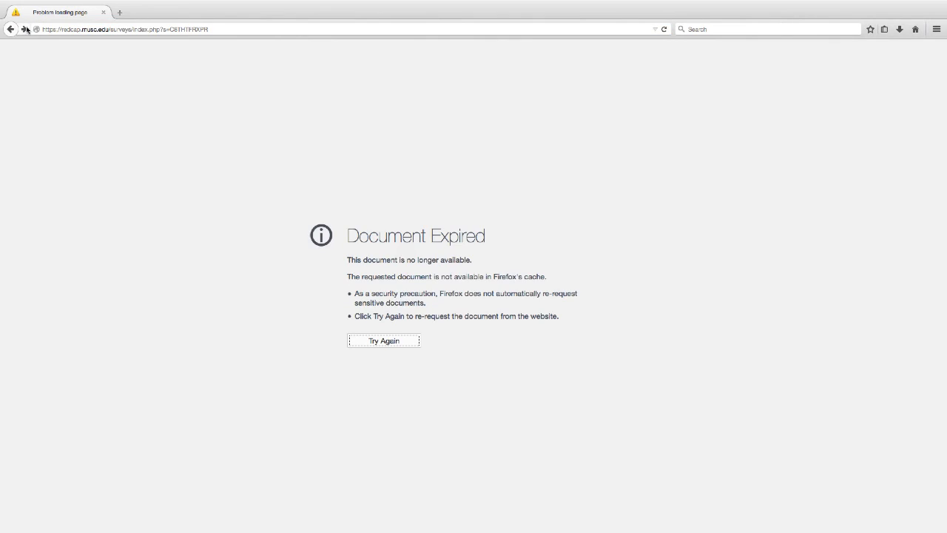
# Reload a blank survey via Try Again and choose a different student's name.
pyautogui.click(384, 341)
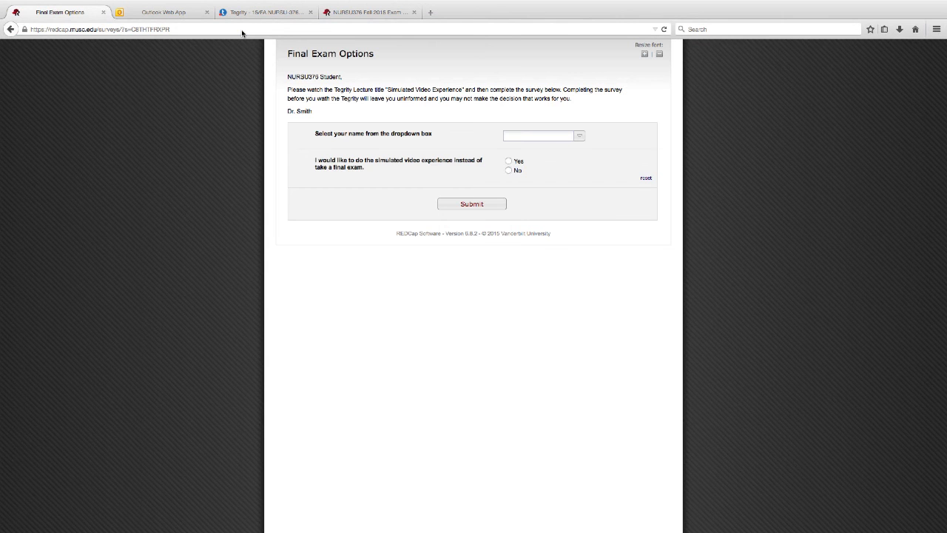
pyautogui.click(542, 136)
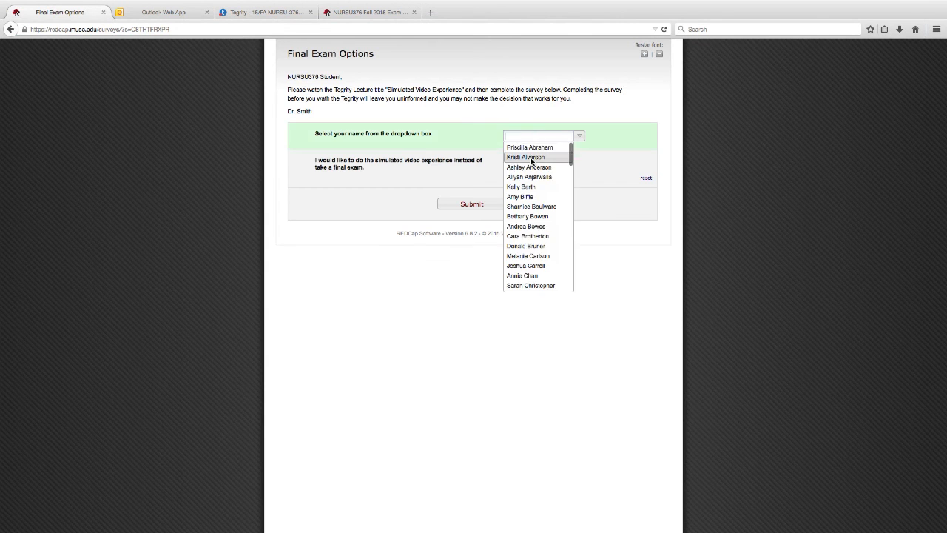
pyautogui.click(526, 156)
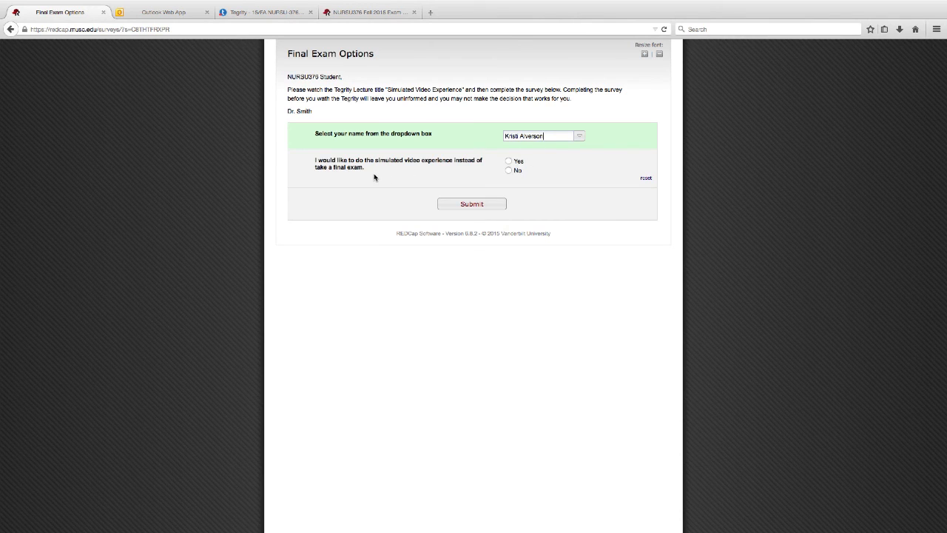
pyautogui.moveTo(426, 166)
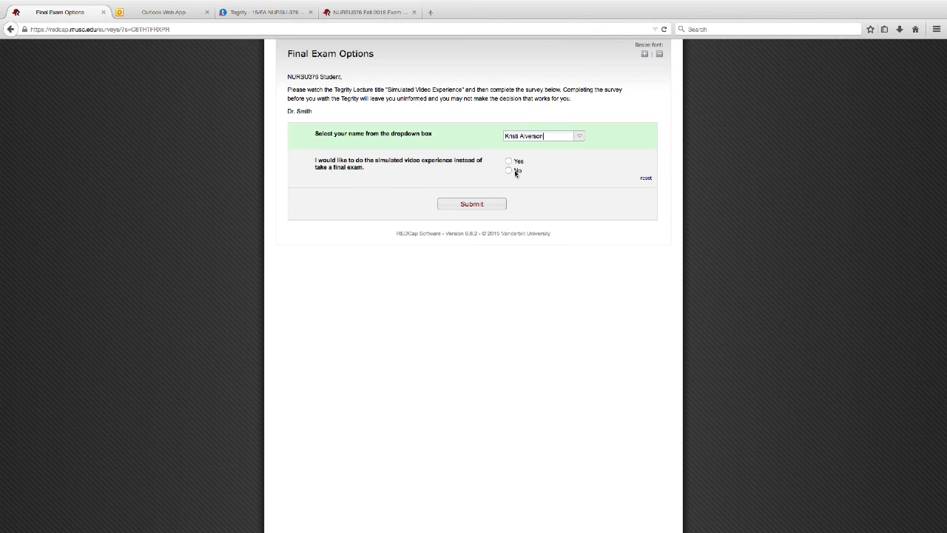
# Answer No to the simulated experience and Yes to the November 18 exam, then submit.
pyautogui.click(509, 169)
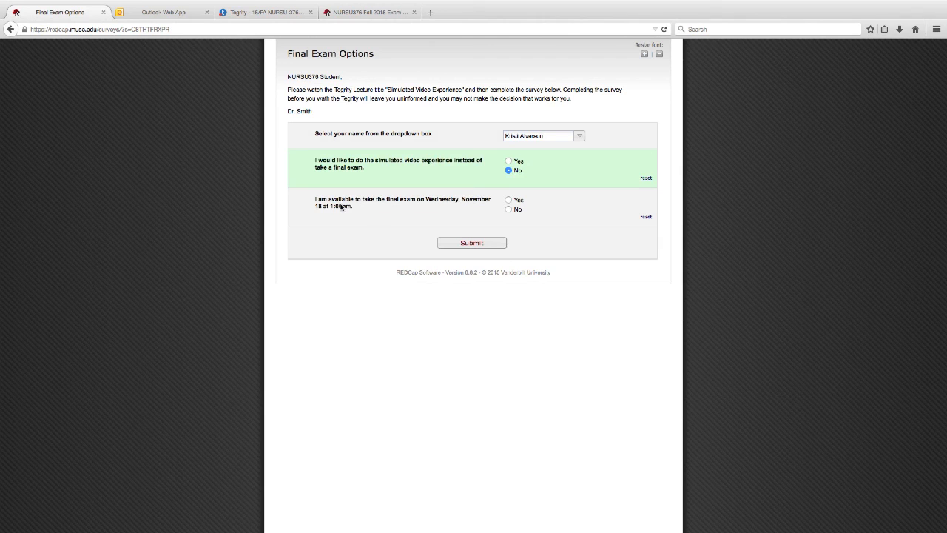
pyautogui.moveTo(374, 216)
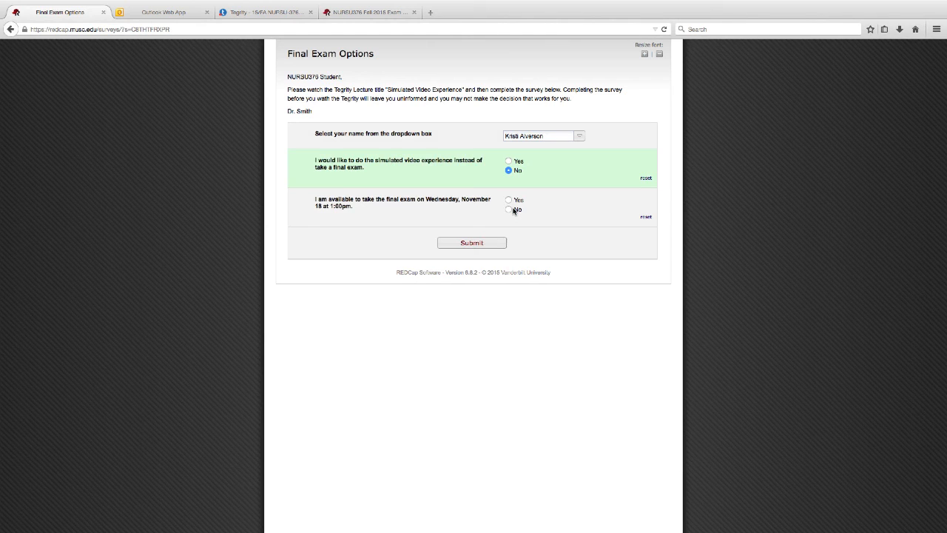
pyautogui.click(506, 210)
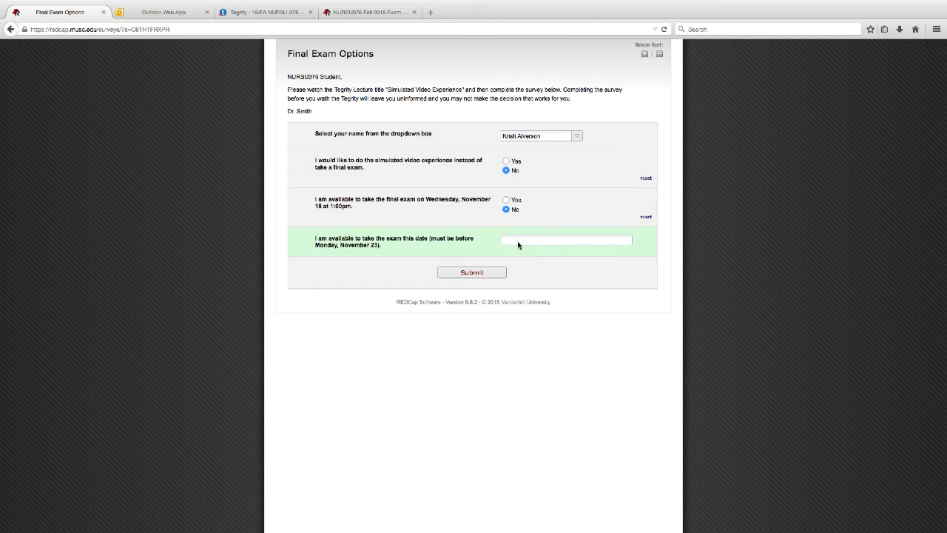
pyautogui.click(565, 239)
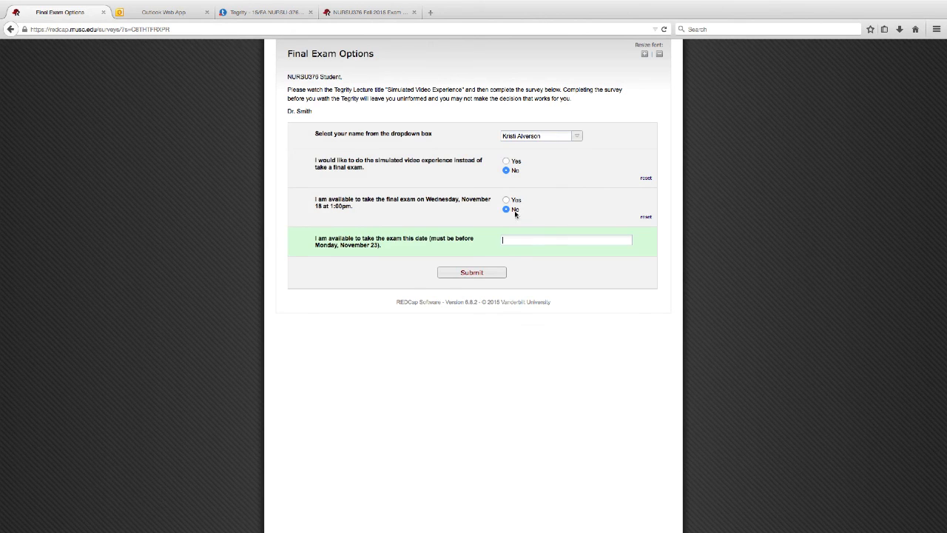
pyautogui.click(506, 200)
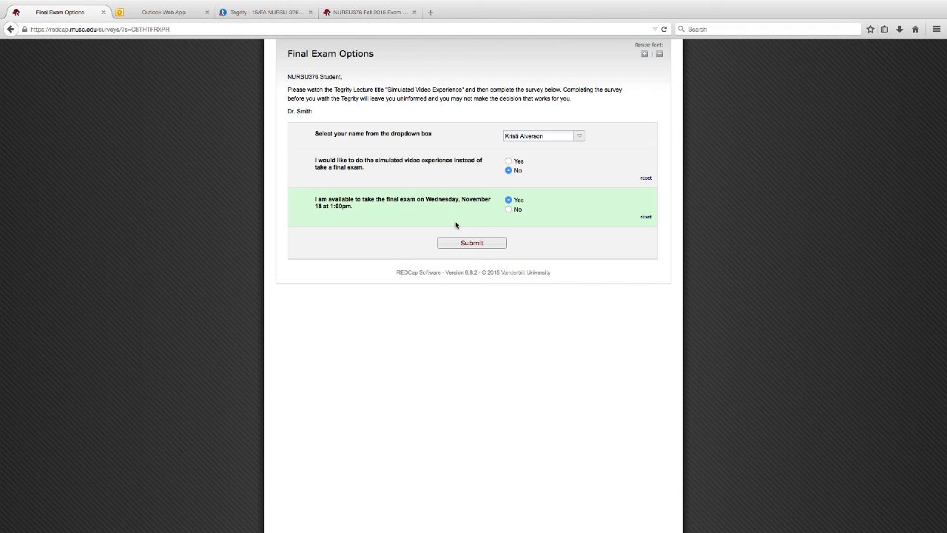
pyautogui.click(471, 242)
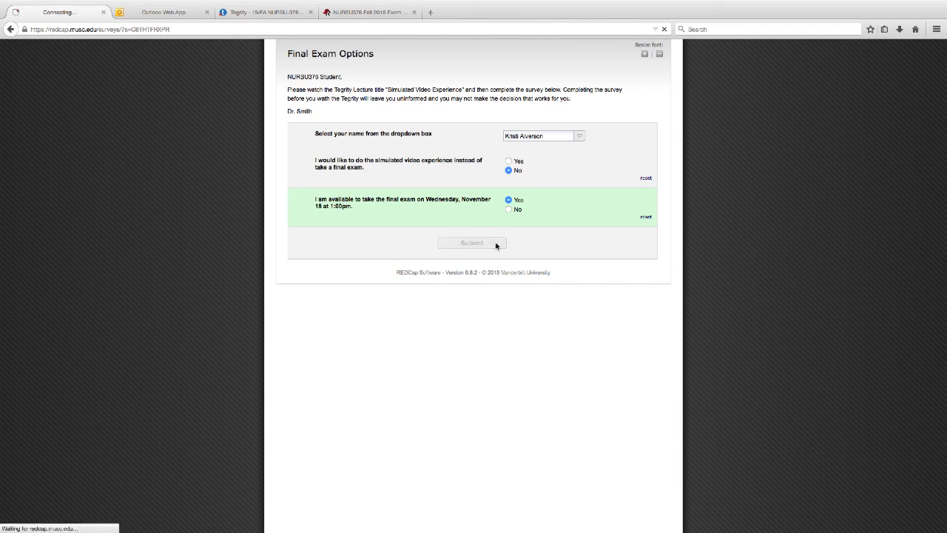
# Close the survey tab and show the project's Participant List with the submitted responses.
pyautogui.click(470, 243)
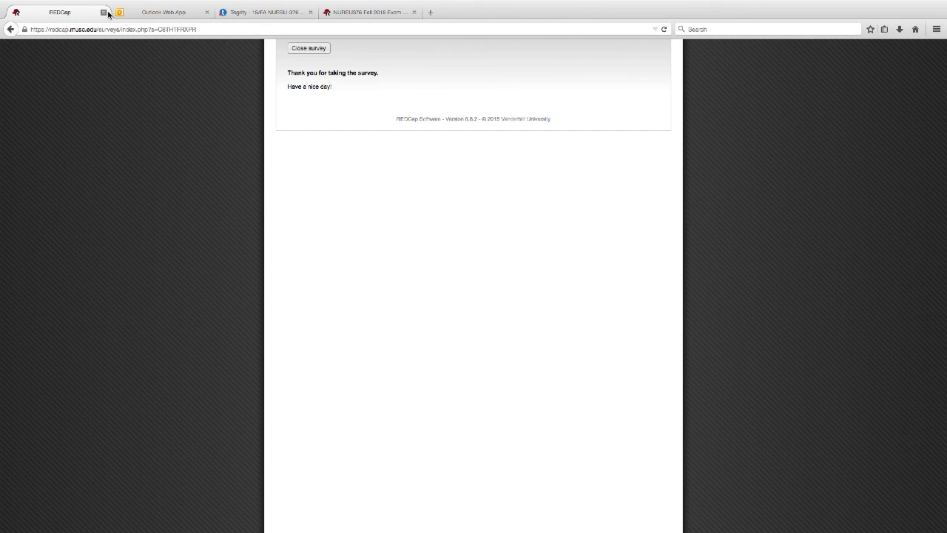
pyautogui.click(103, 11)
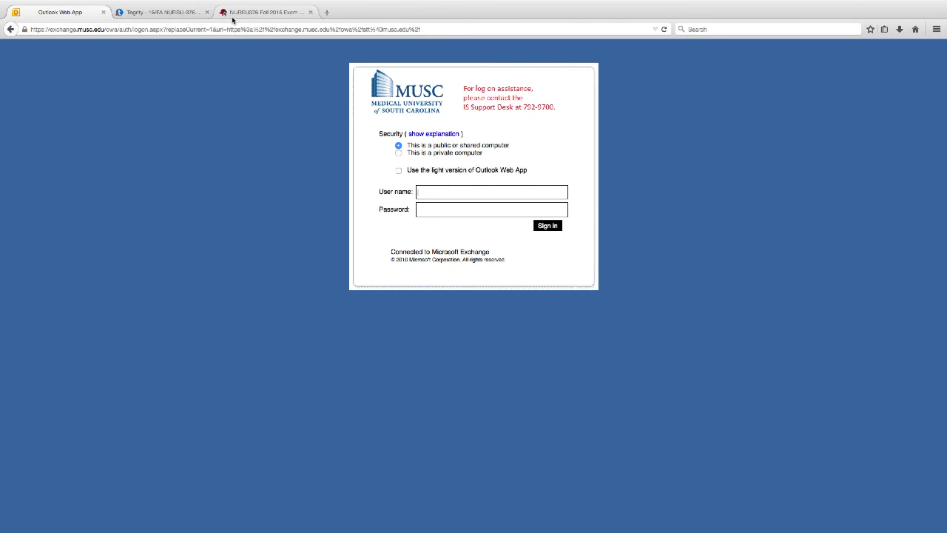
pyautogui.click(267, 12)
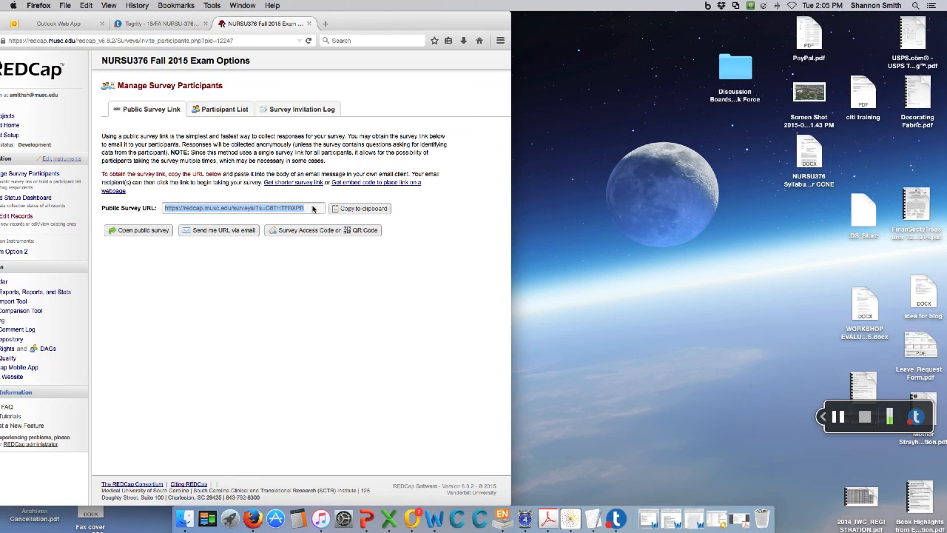
pyautogui.click(225, 109)
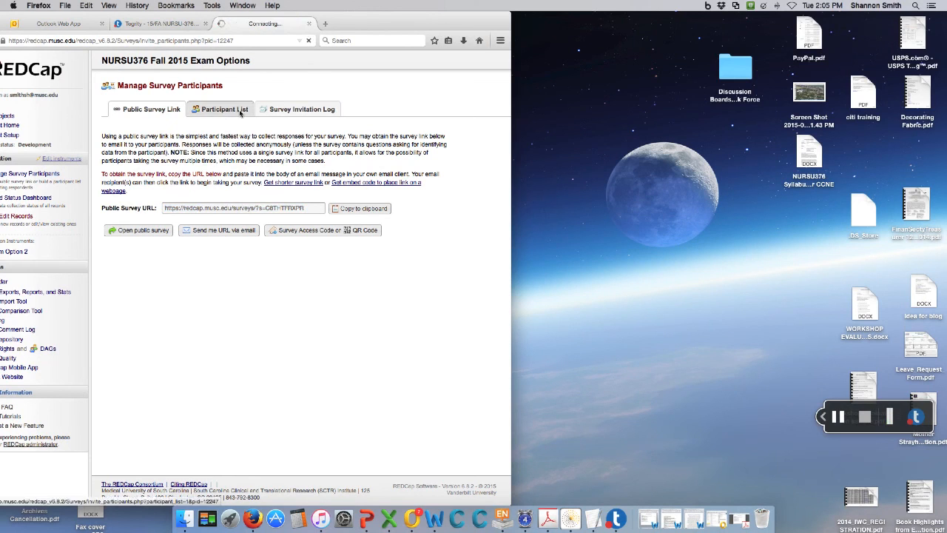
pyautogui.click(219, 109)
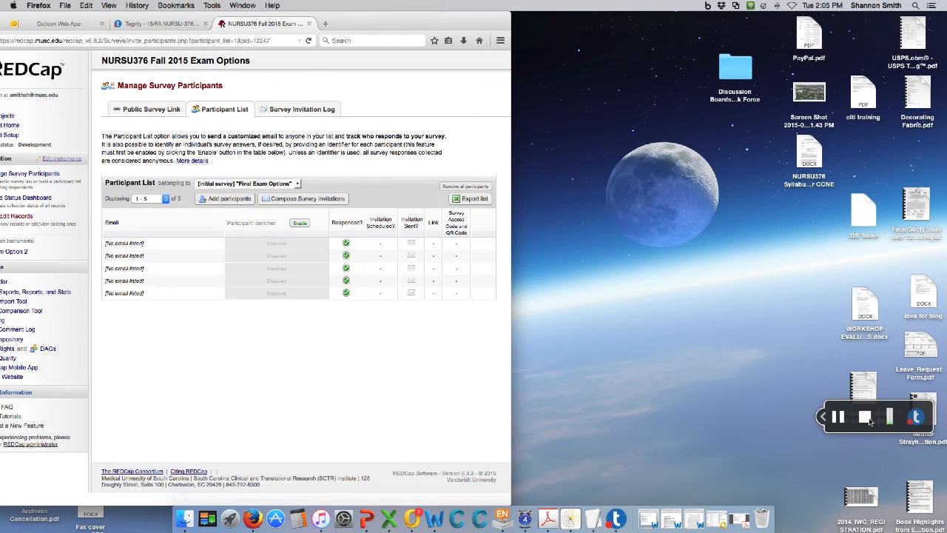